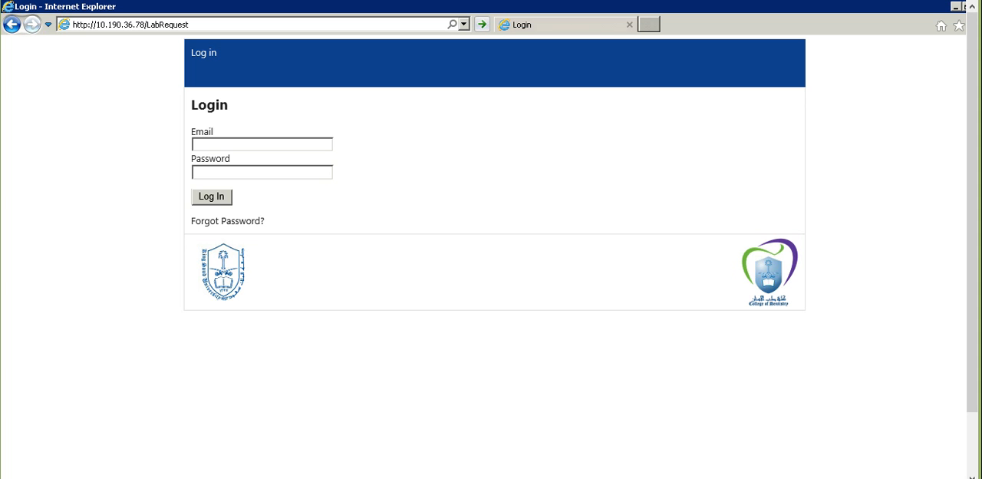
mouse_move(162, 39)
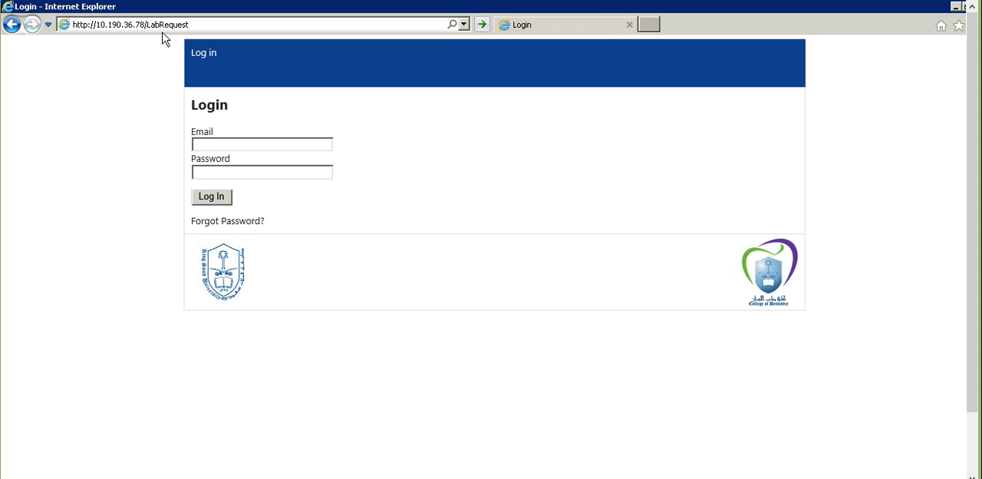
click(130, 23)
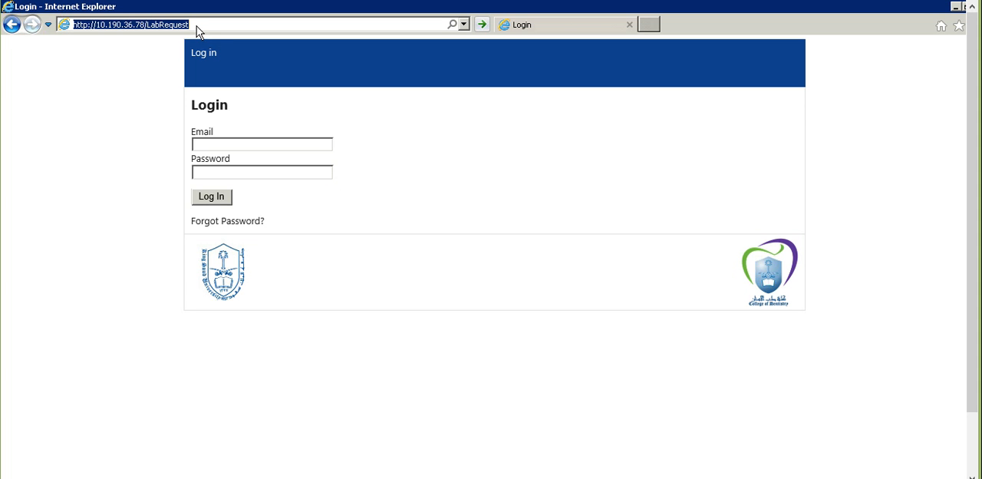
mouse_move(198, 25)
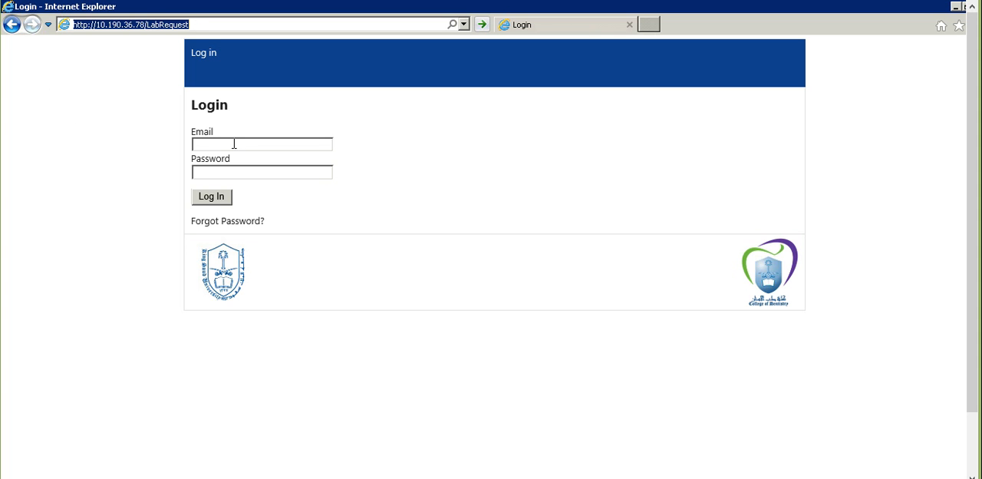
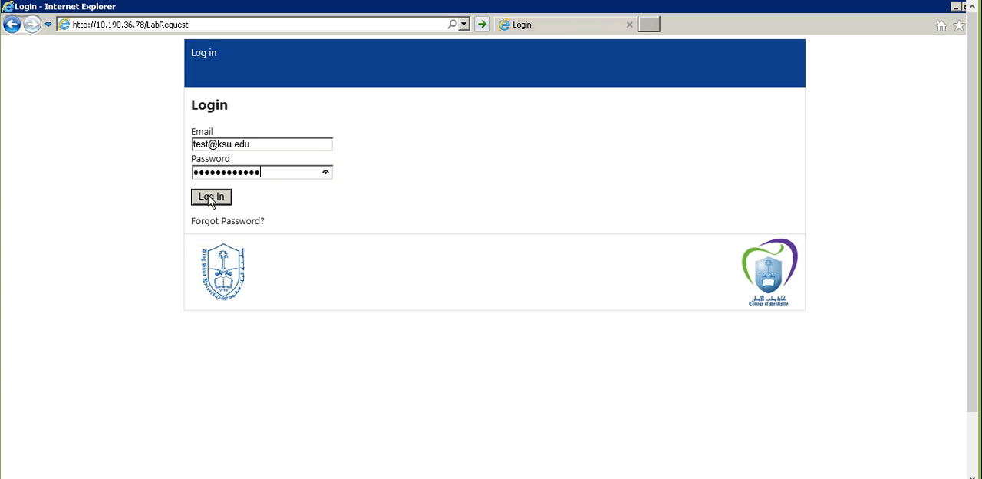
click(210, 197)
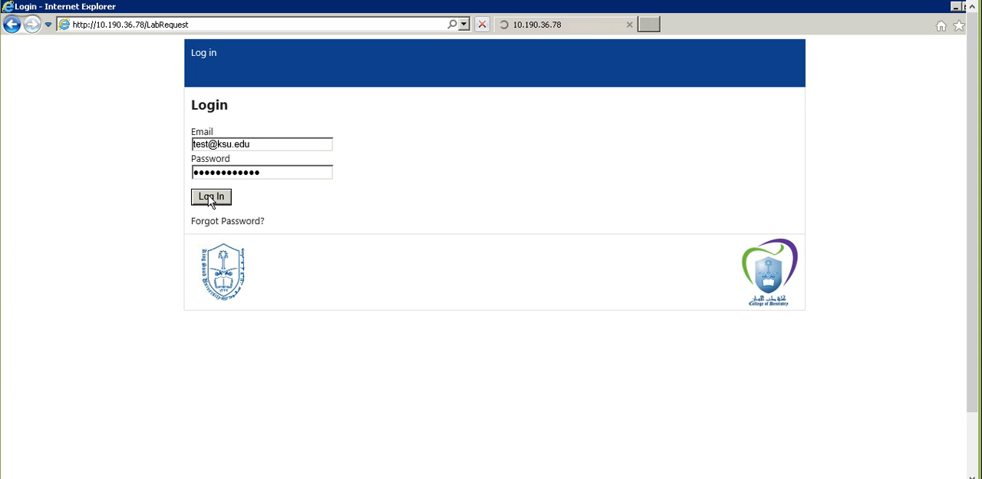
click(210, 197)
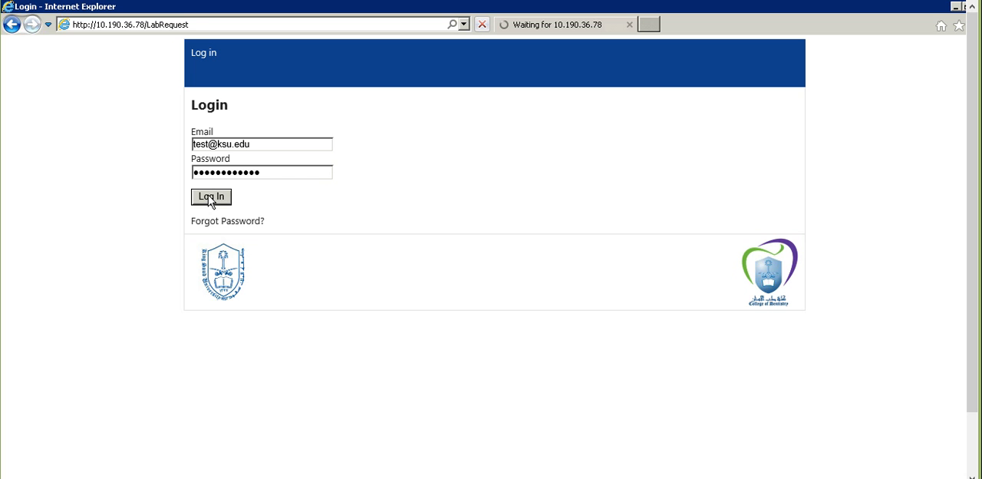
Show 20 cases per page, then open Account user details ready to enter the current password.
click(212, 196)
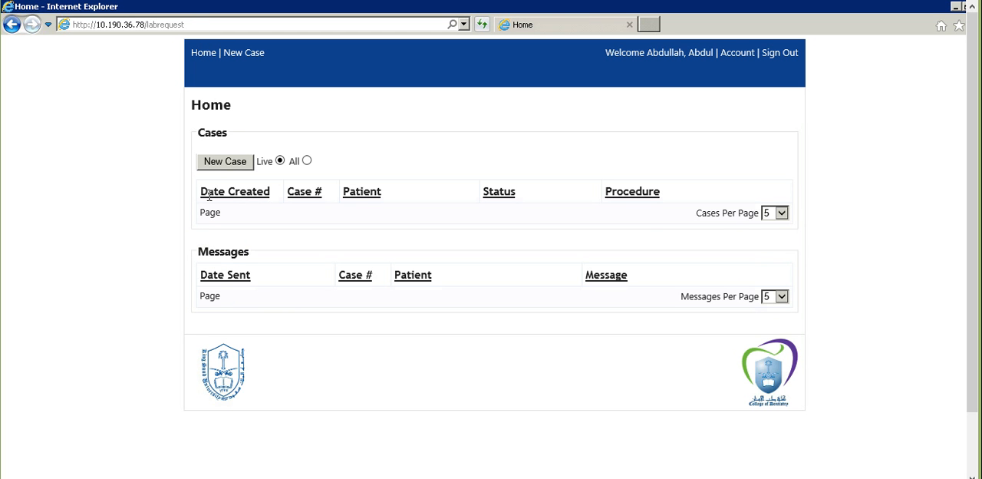
click(773, 212)
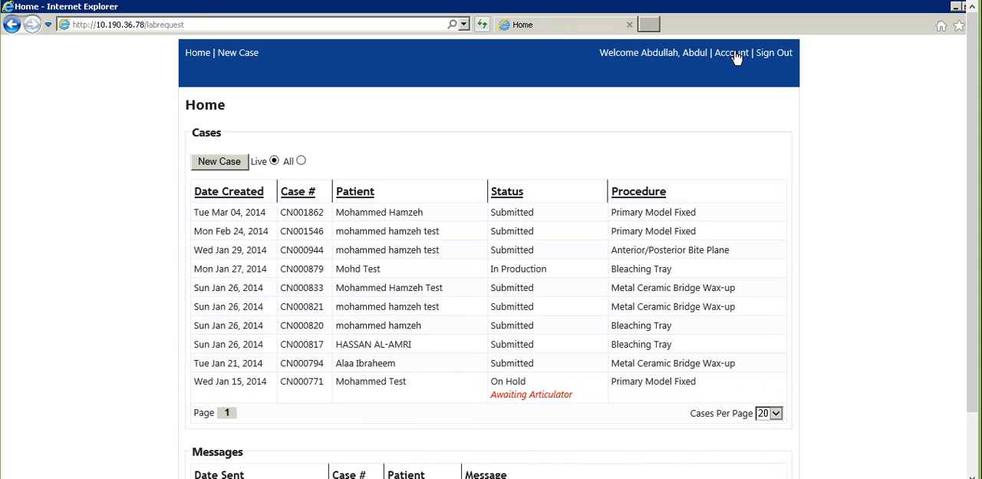
click(730, 52)
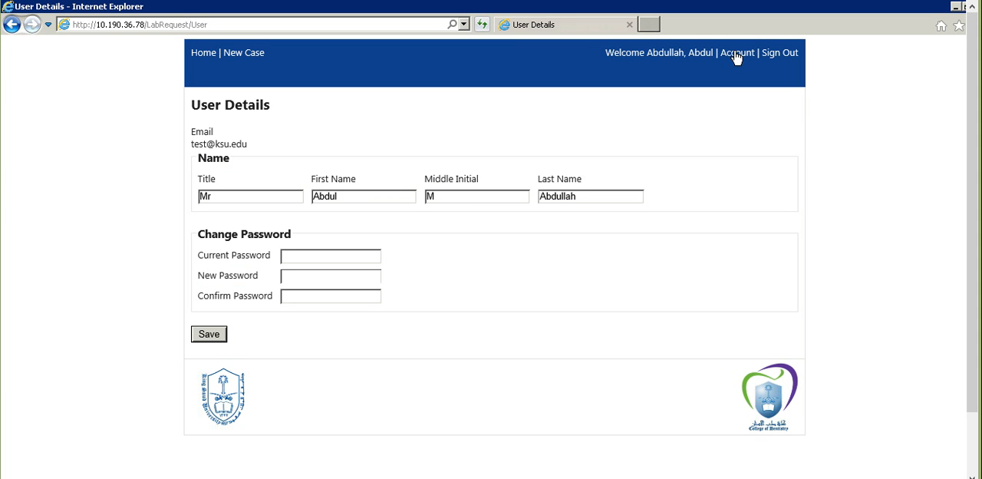
mouse_move(290, 131)
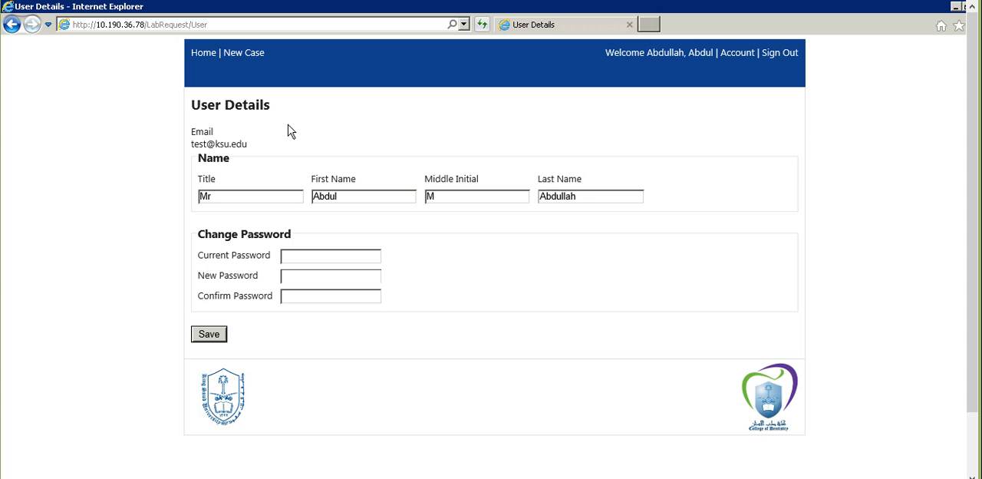
mouse_move(277, 258)
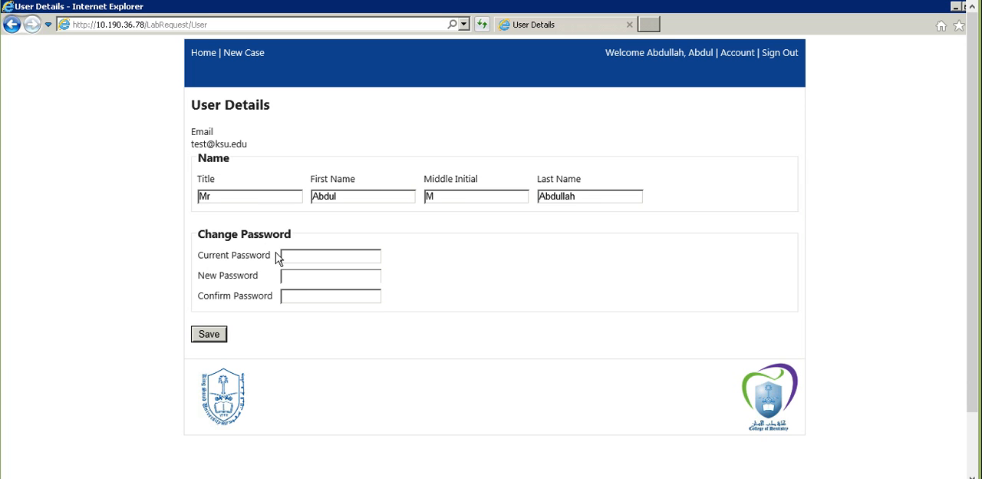
click(330, 255)
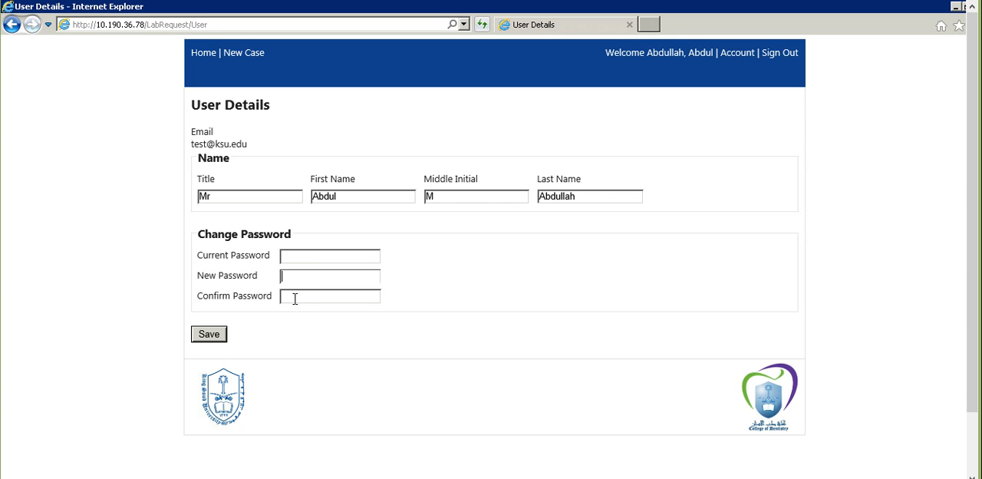
mouse_move(203, 345)
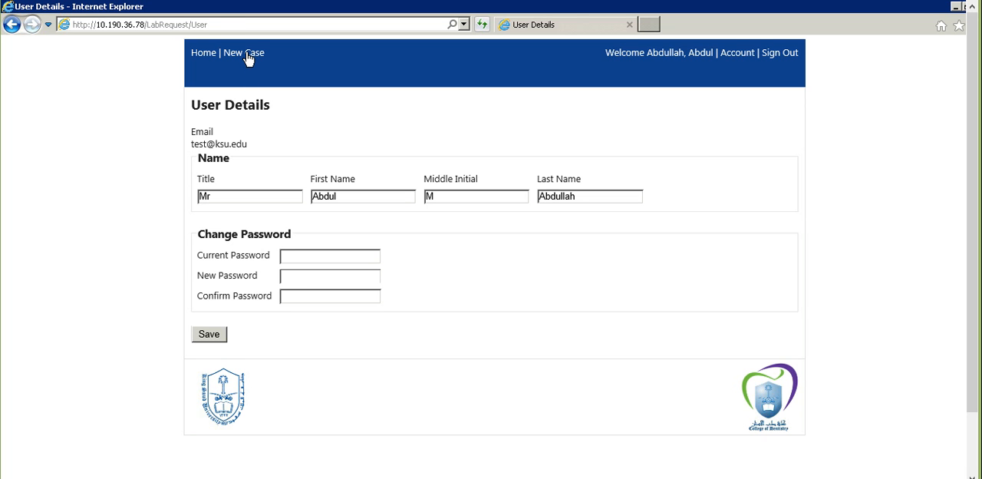
Start a new case and search the Patient box with '123' and 'moh' without picking a match.
click(238, 53)
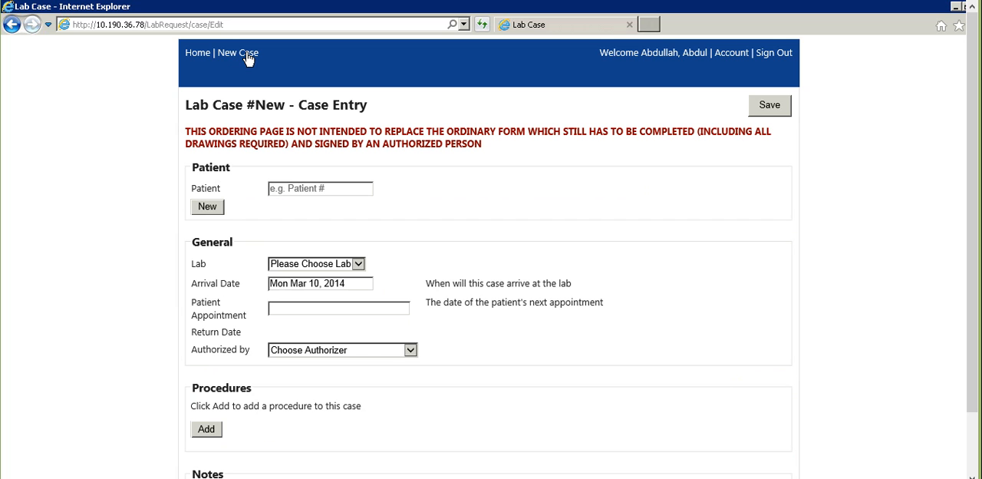
mouse_move(290, 189)
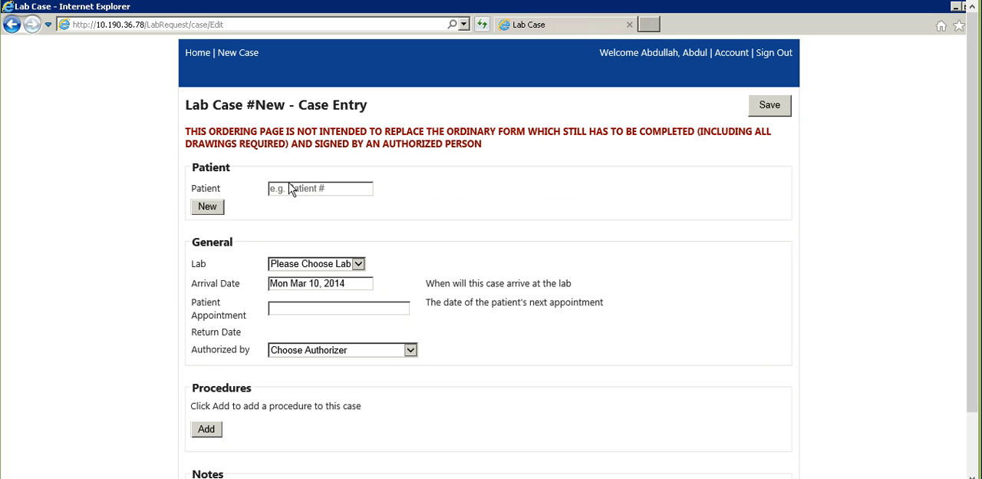
click(319, 188)
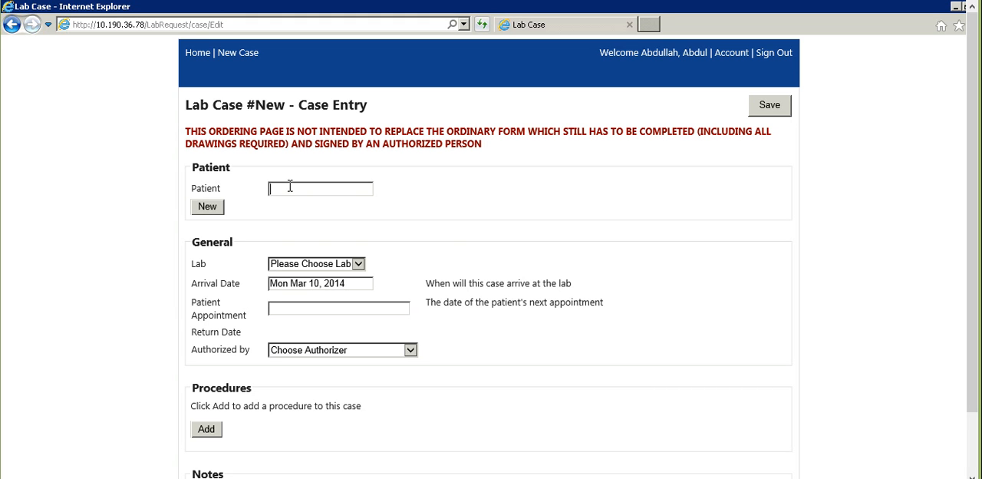
text(123)
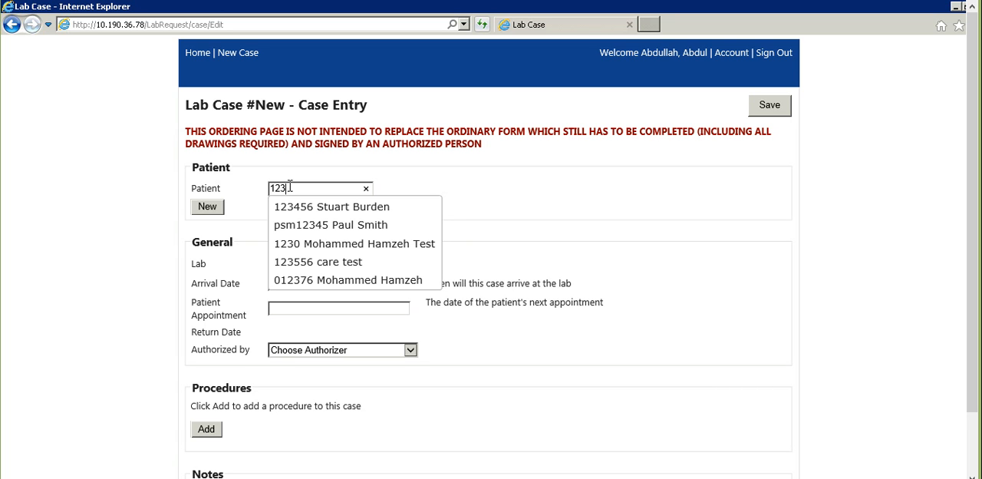
mouse_move(330, 242)
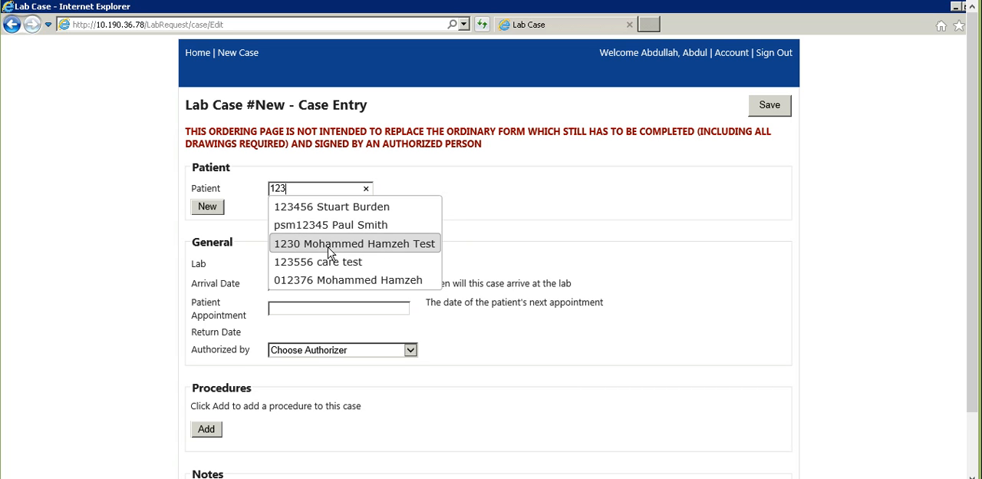
mouse_move(291, 191)
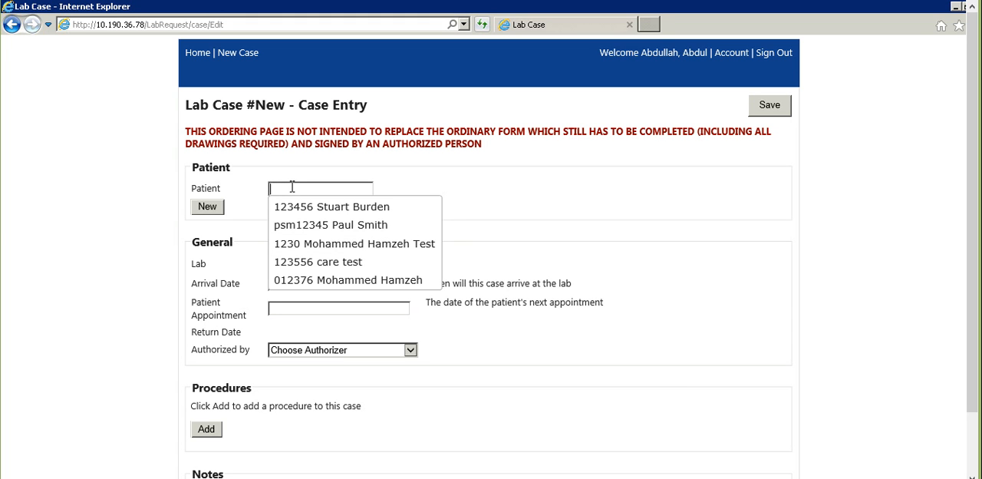
text(m)
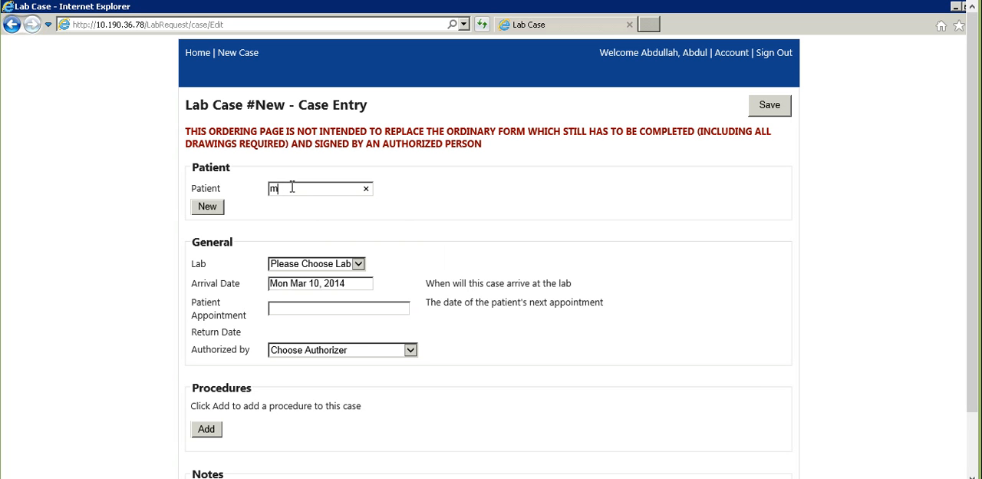
text(oh)
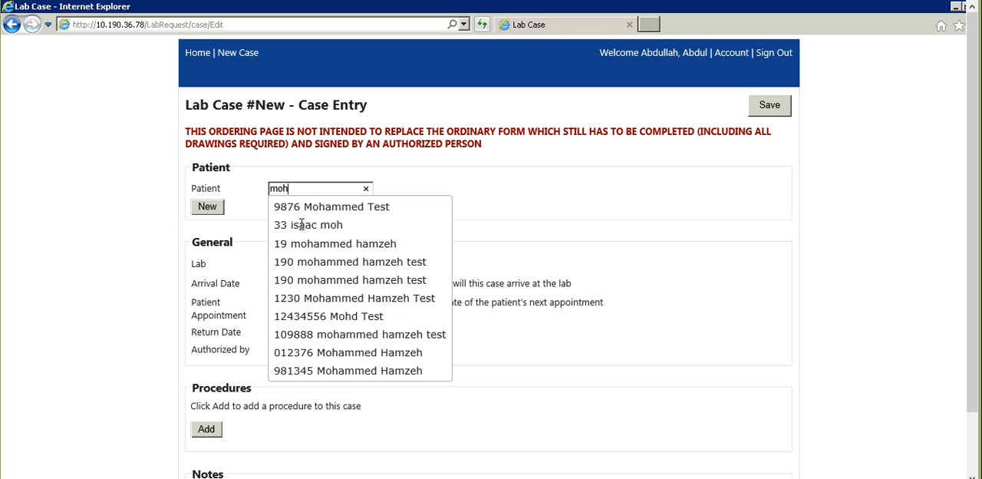
mouse_move(335, 242)
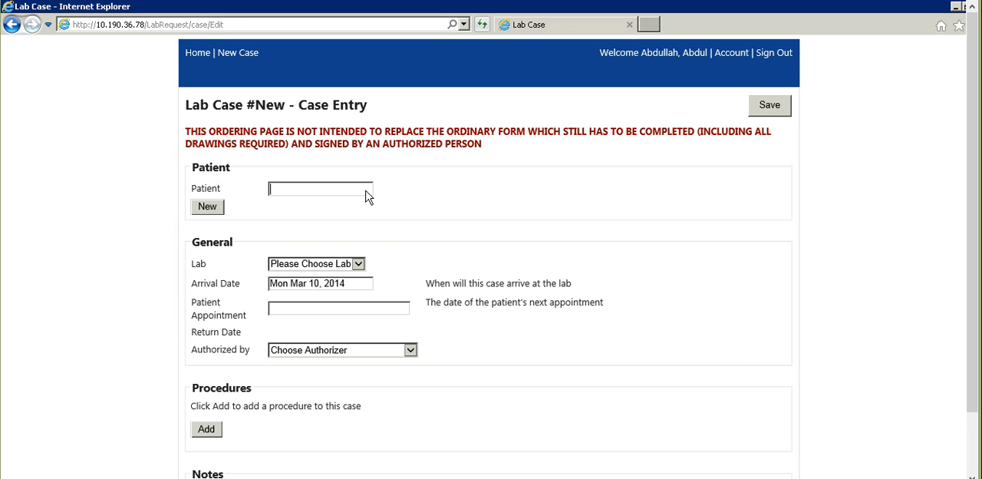
mouse_move(214, 223)
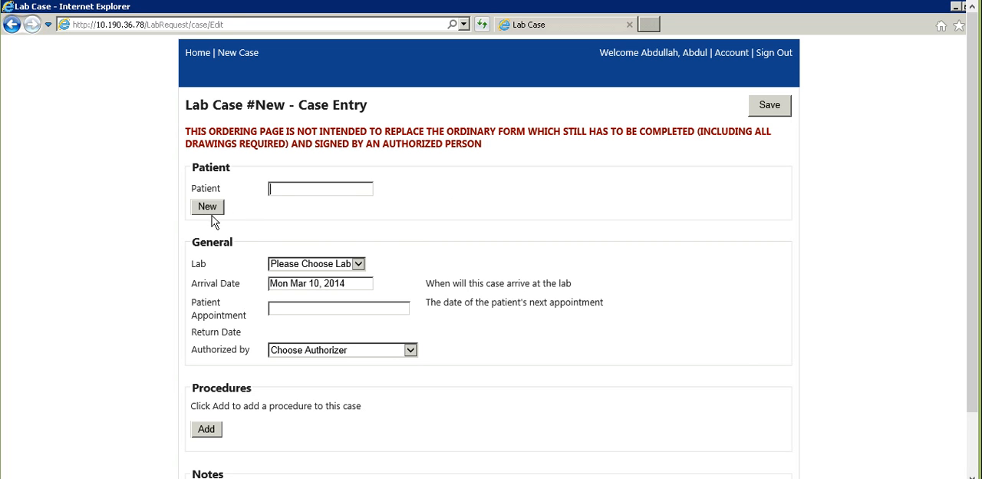
click(206, 205)
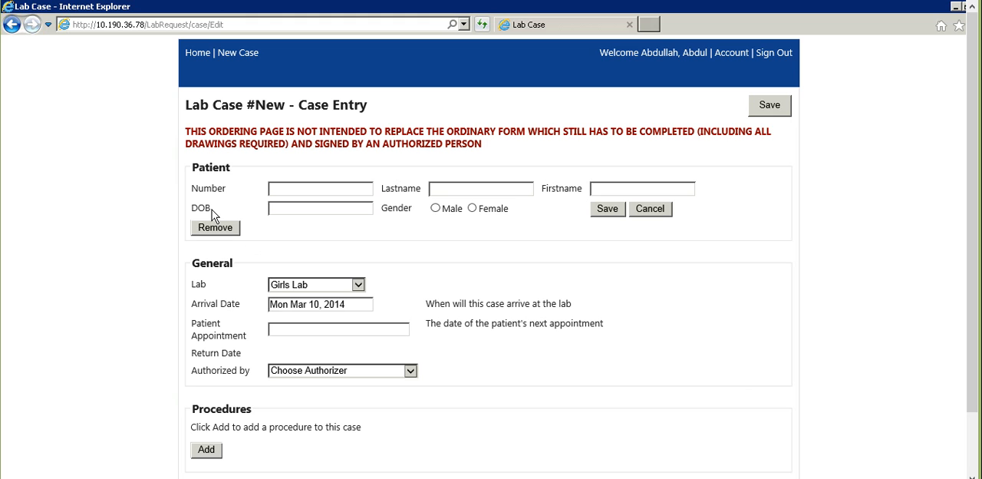
mouse_move(247, 196)
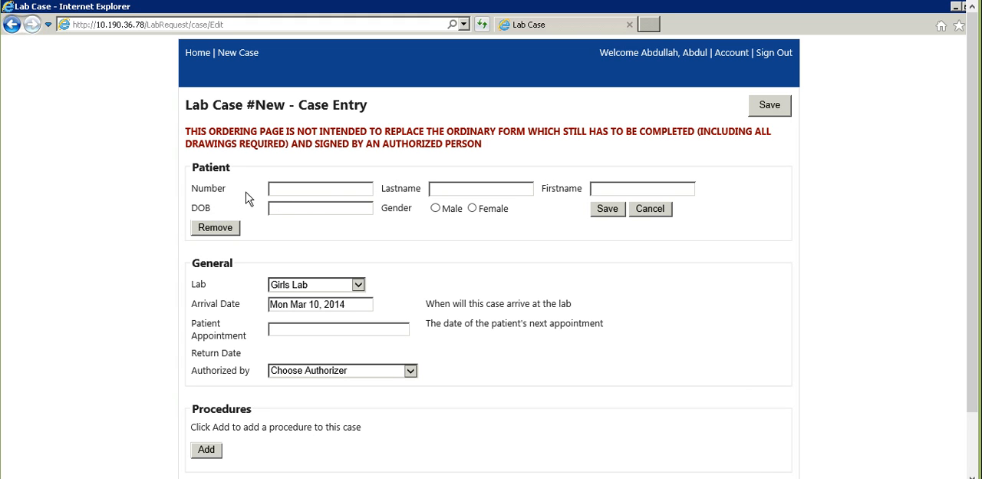
mouse_move(300, 200)
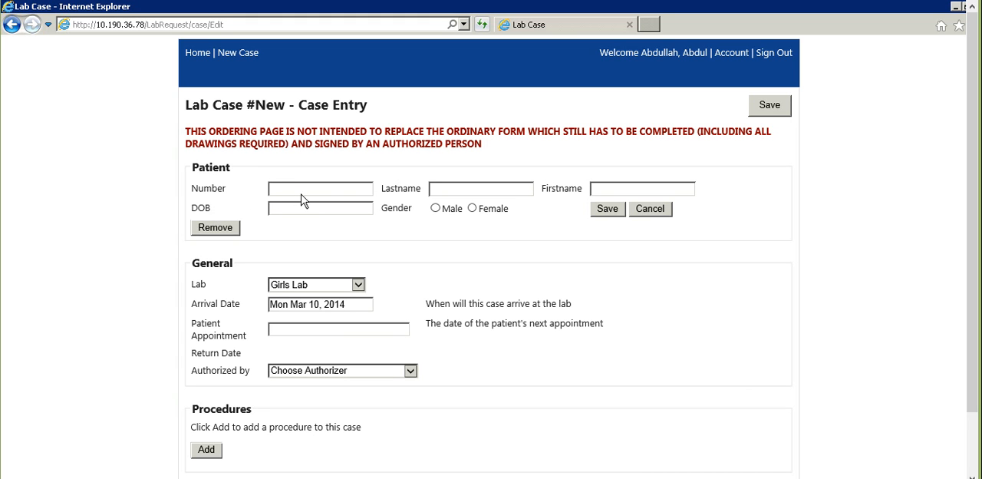
click(319, 187)
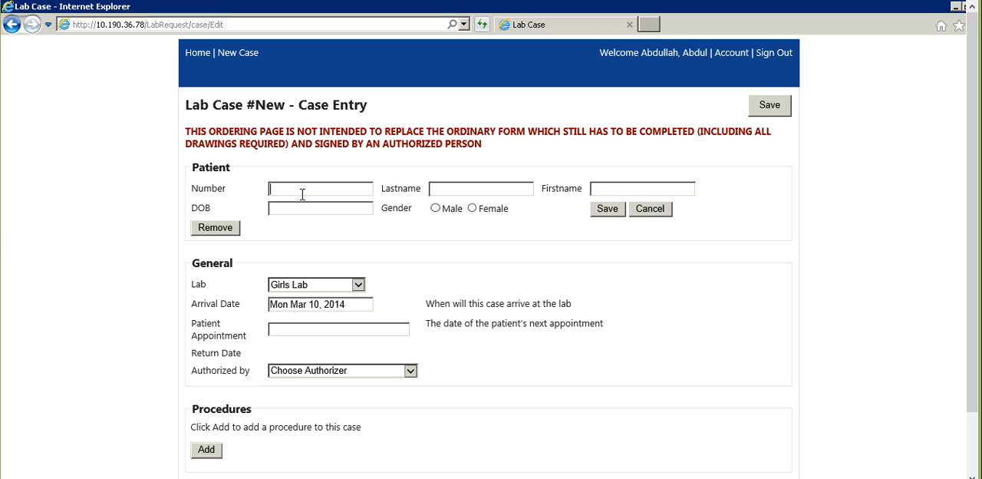
text(01622)
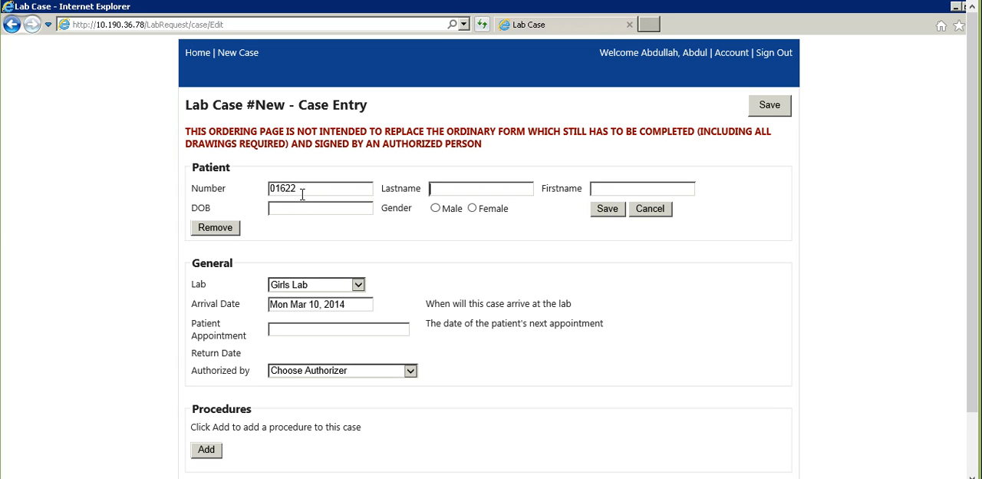
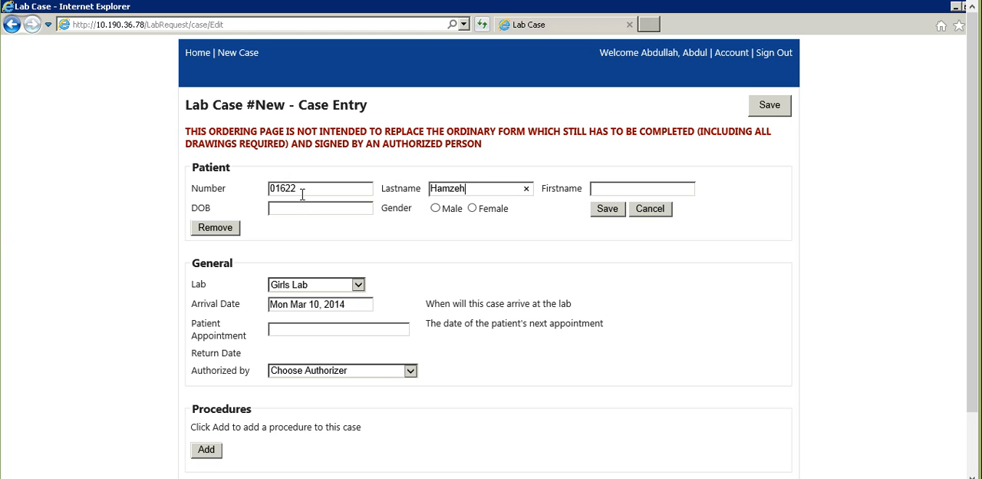
text(Mo)
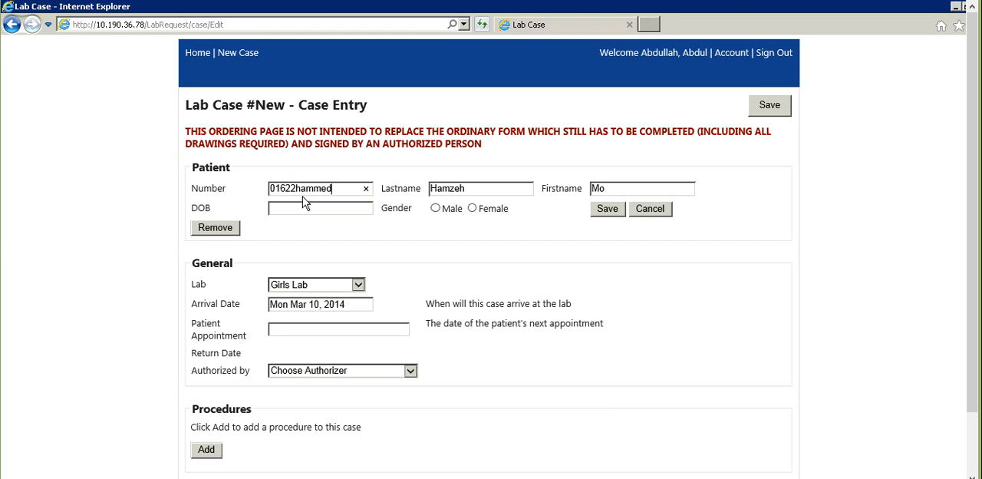
key(BackSpace)
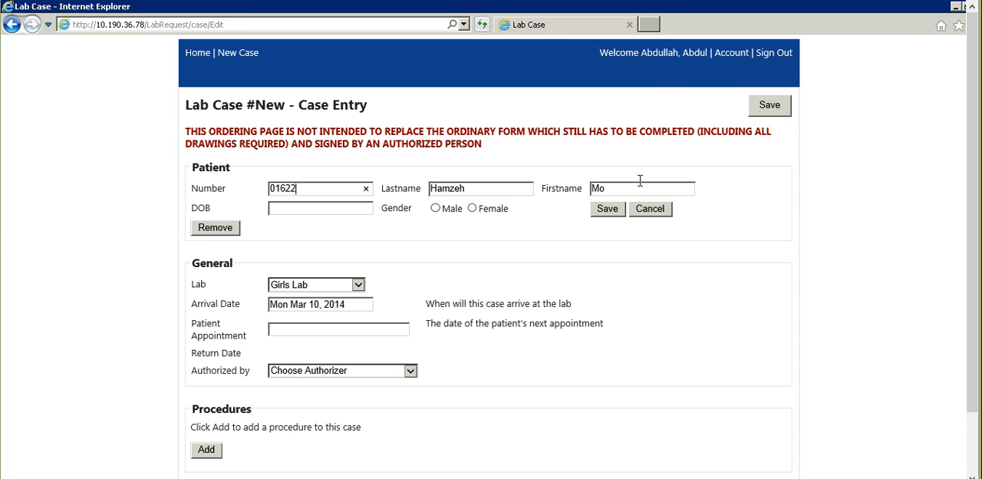
click(641, 188)
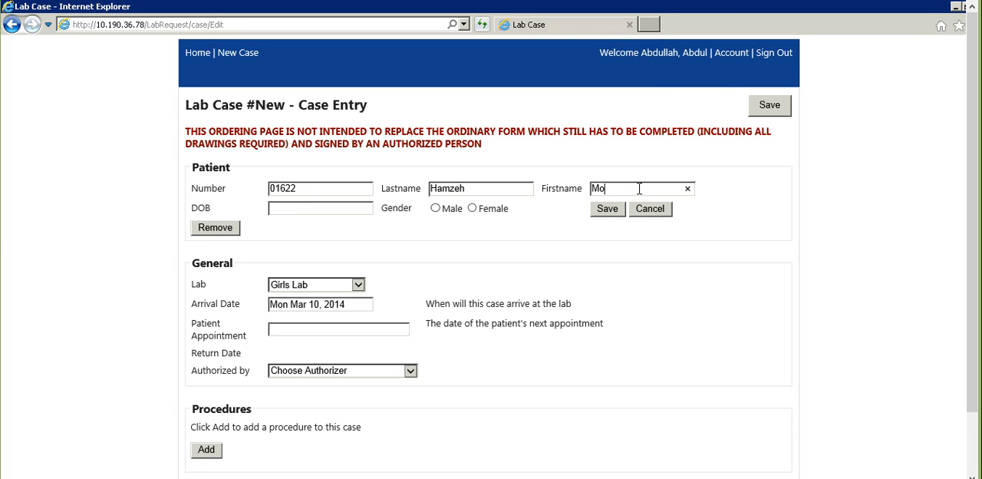
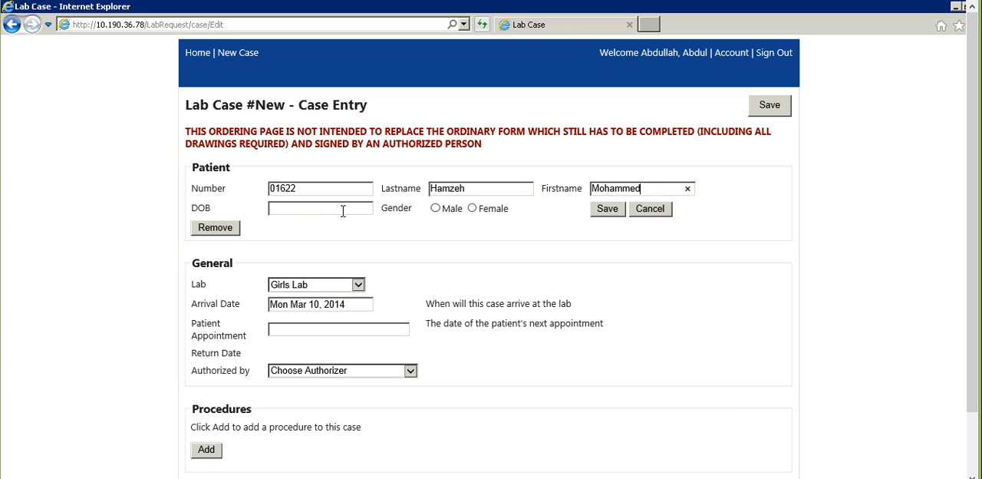
Set the patient's birth date to 01/01/1980 and gender to male.
click(319, 208)
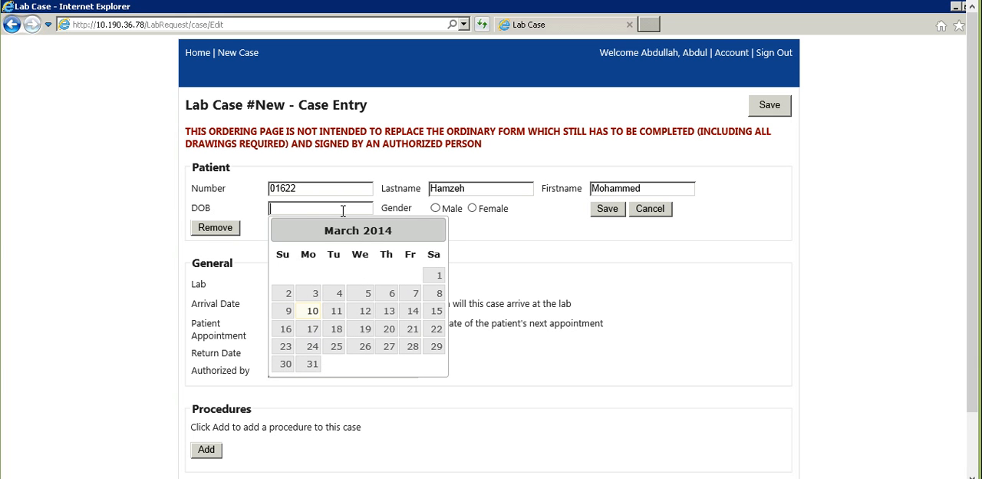
text(01/01/19)
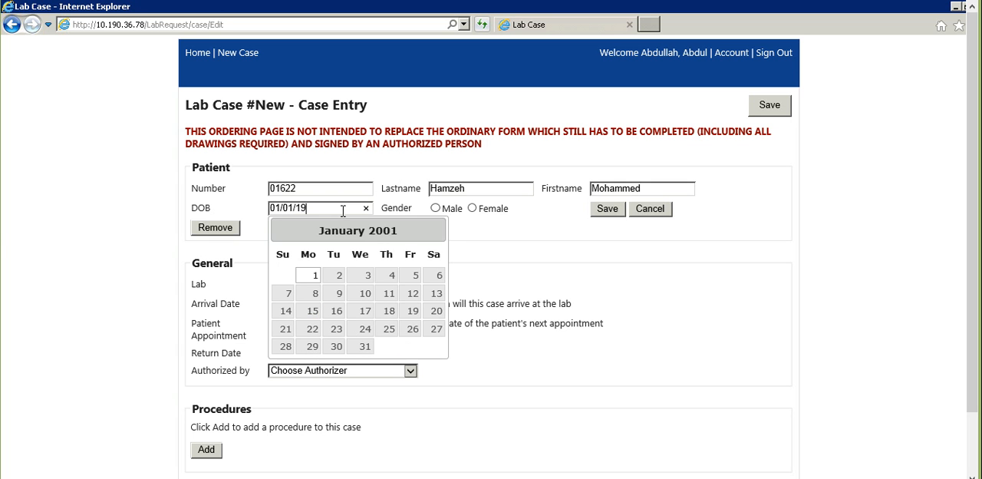
text(80)
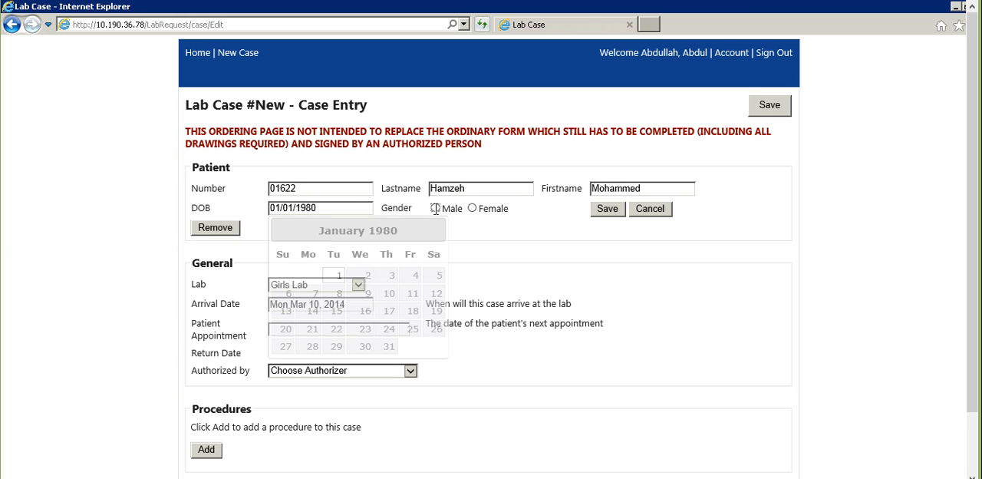
click(436, 209)
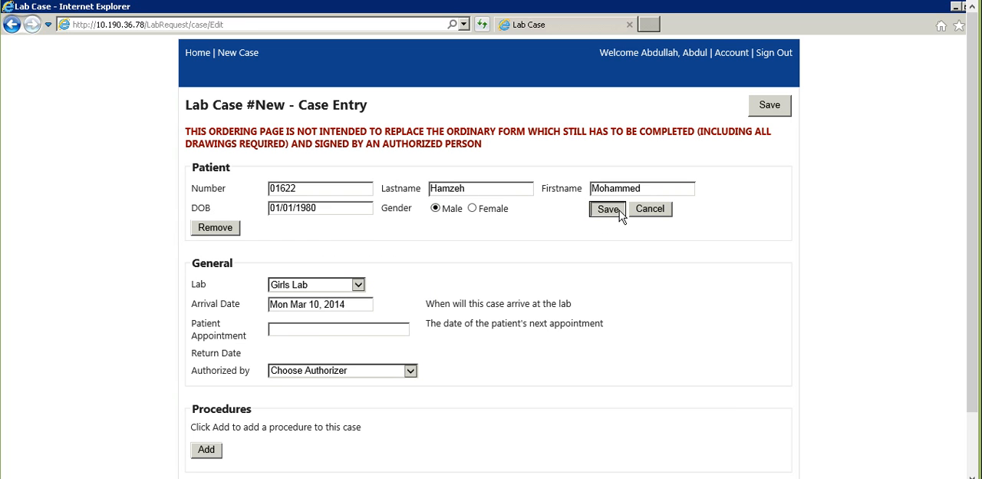
Save the patient details and choose Boys Lab as the case's lab.
click(608, 209)
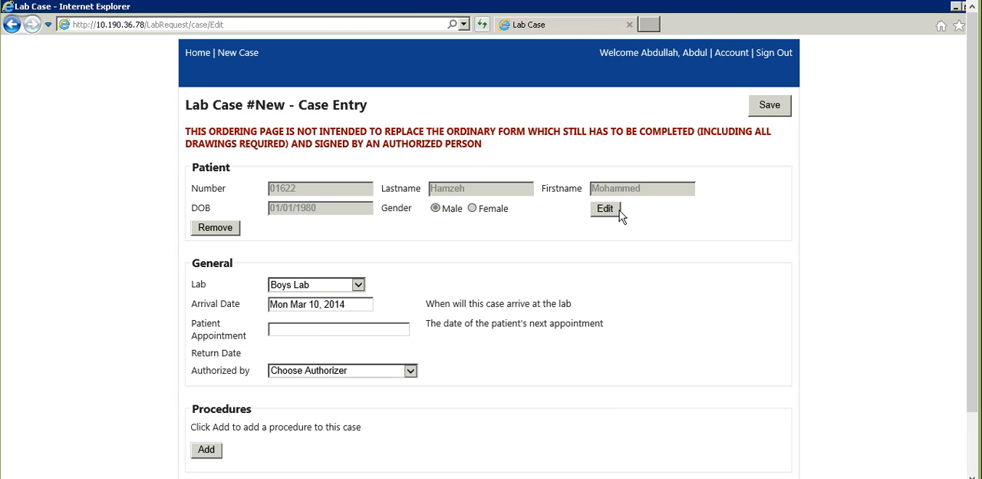
mouse_move(554, 218)
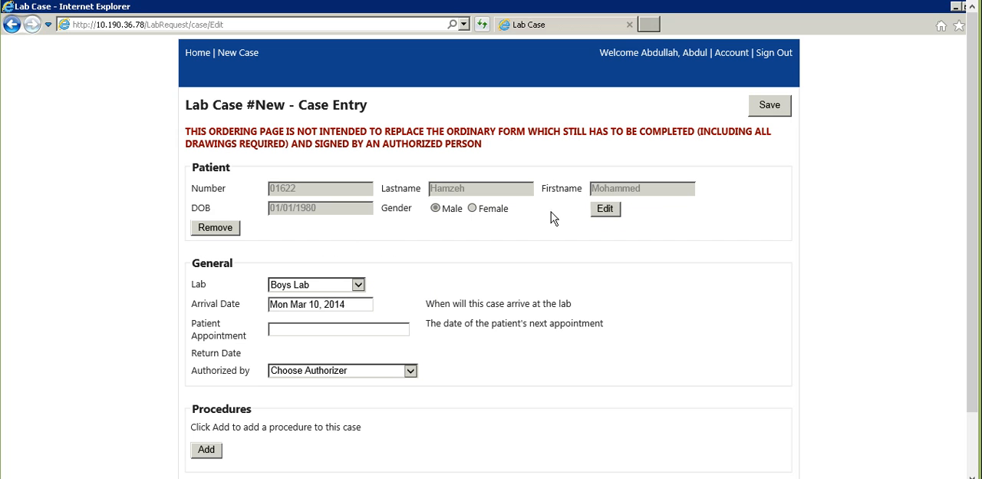
mouse_move(244, 268)
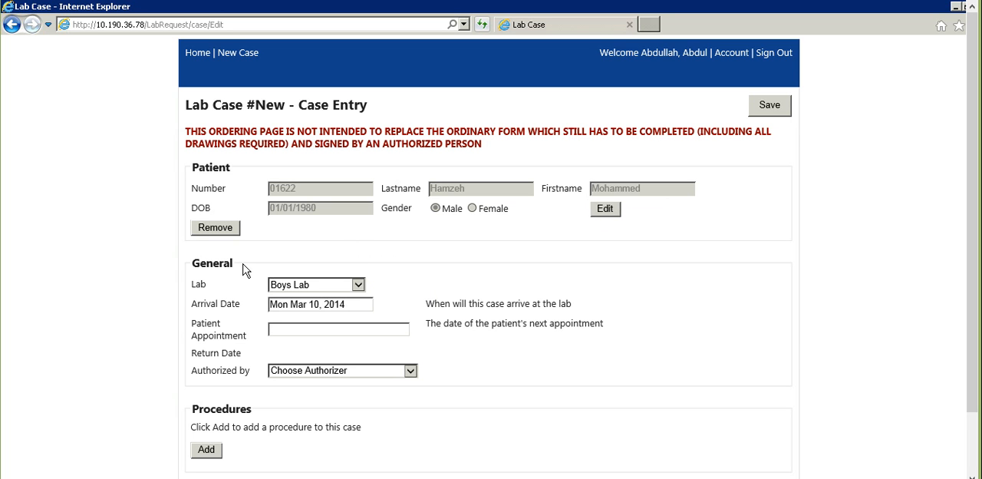
mouse_move(360, 295)
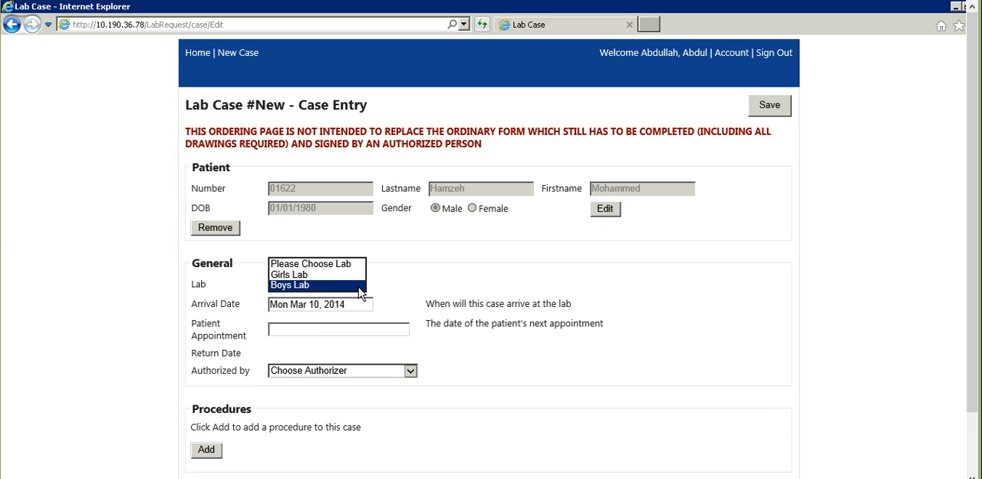
click(288, 285)
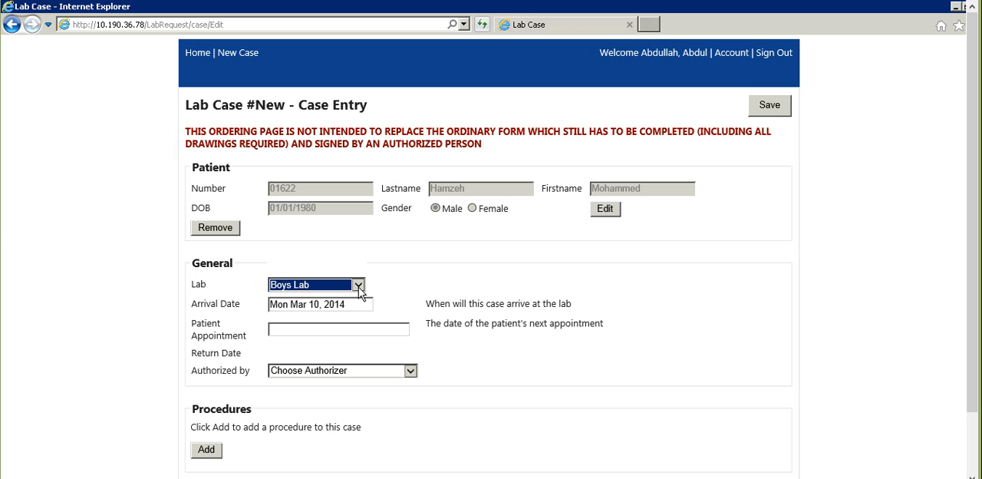
mouse_move(351, 316)
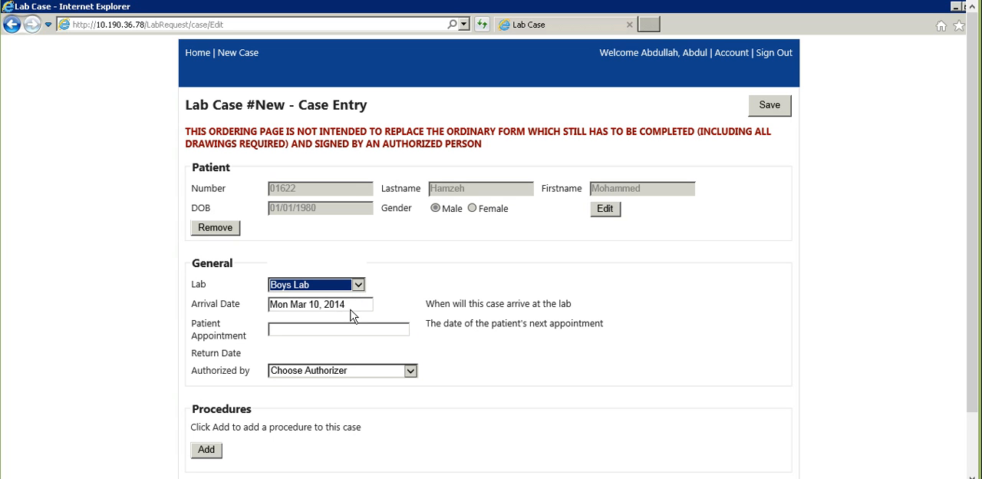
mouse_move(356, 305)
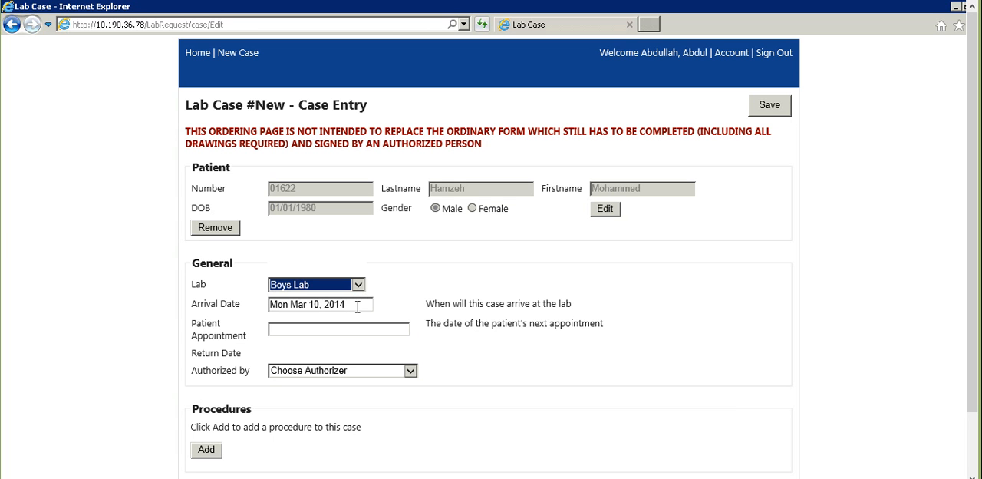
click(319, 304)
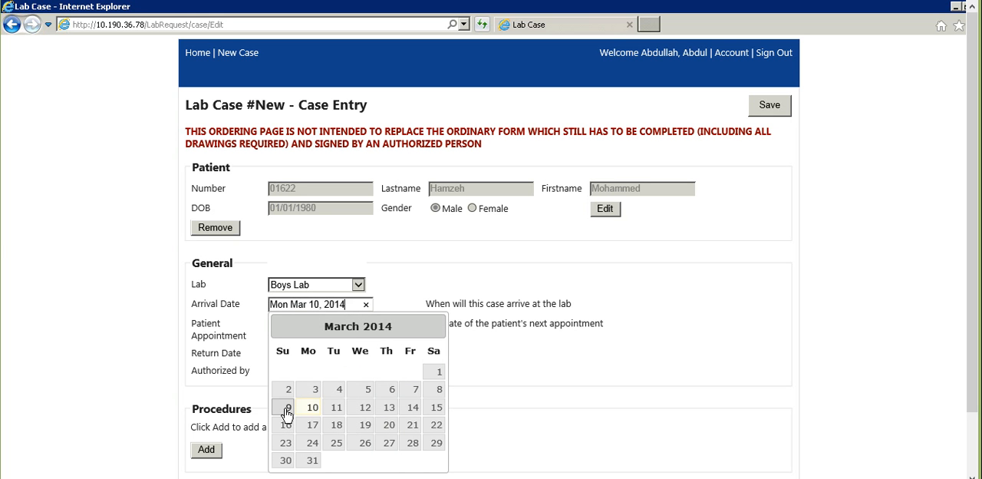
Set arrival date to 03/09/2014 and patient appointment to 03/16/2014 12:00 am.
click(286, 407)
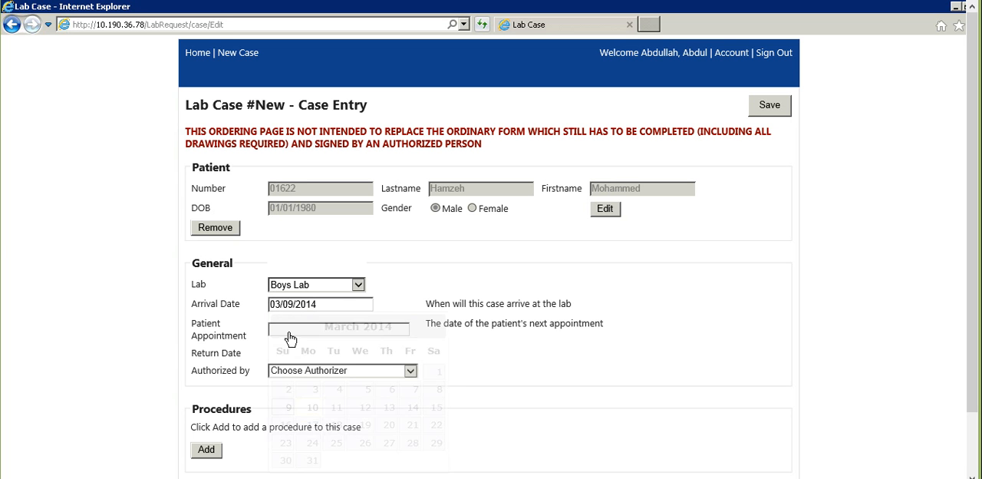
click(338, 329)
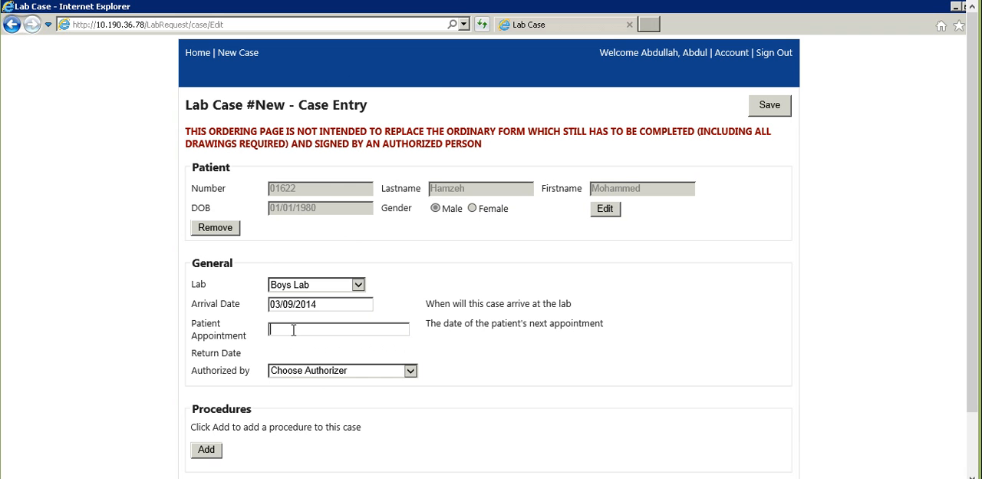
click(338, 329)
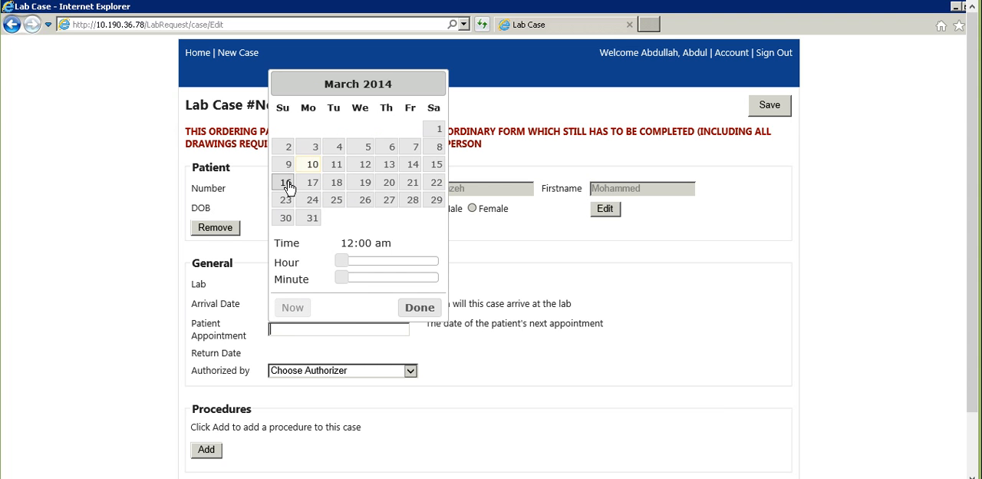
click(286, 181)
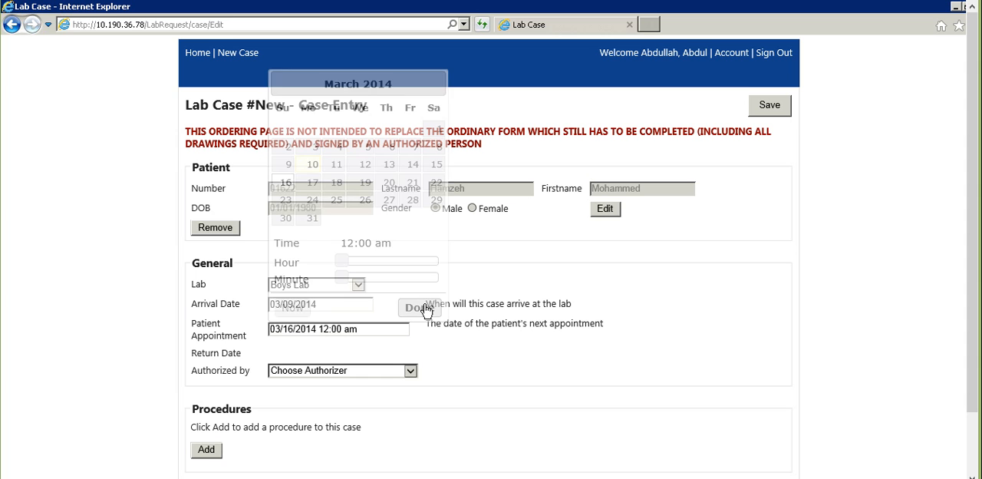
click(415, 307)
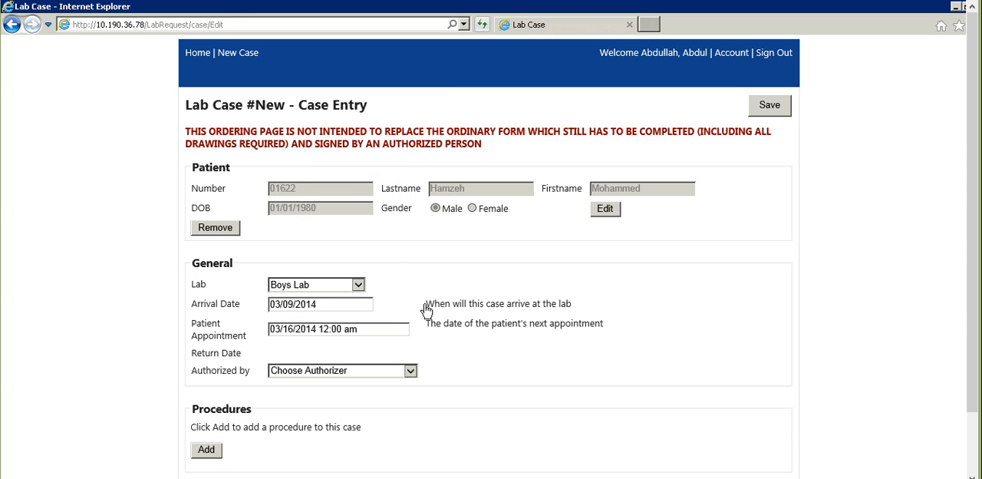
mouse_move(264, 393)
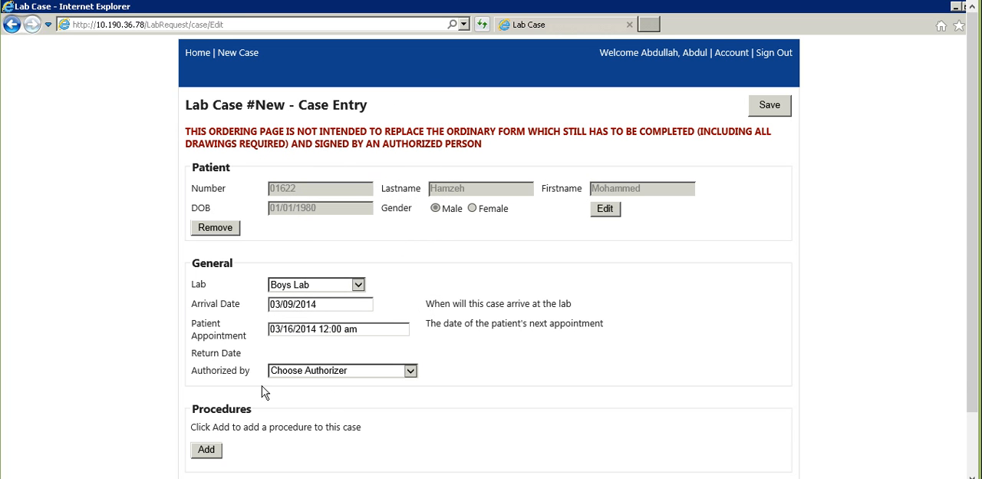
mouse_move(395, 375)
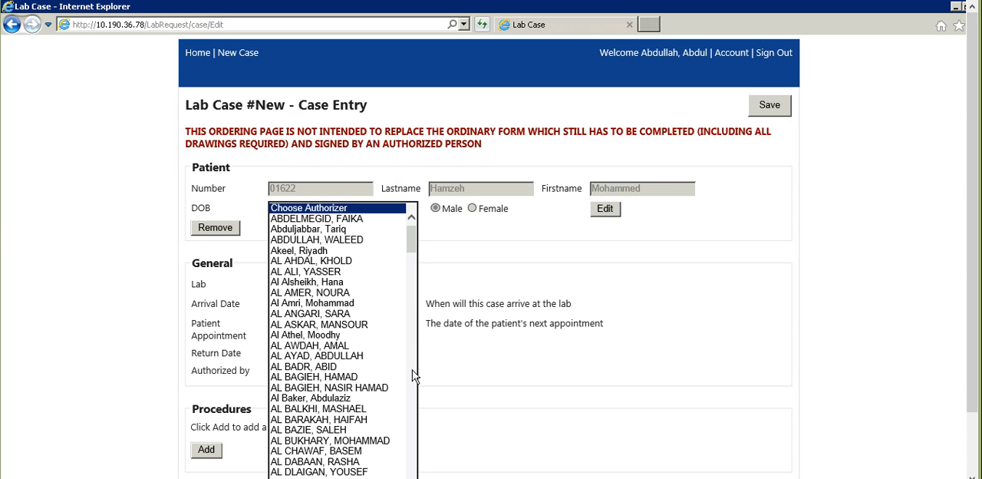
click(310, 261)
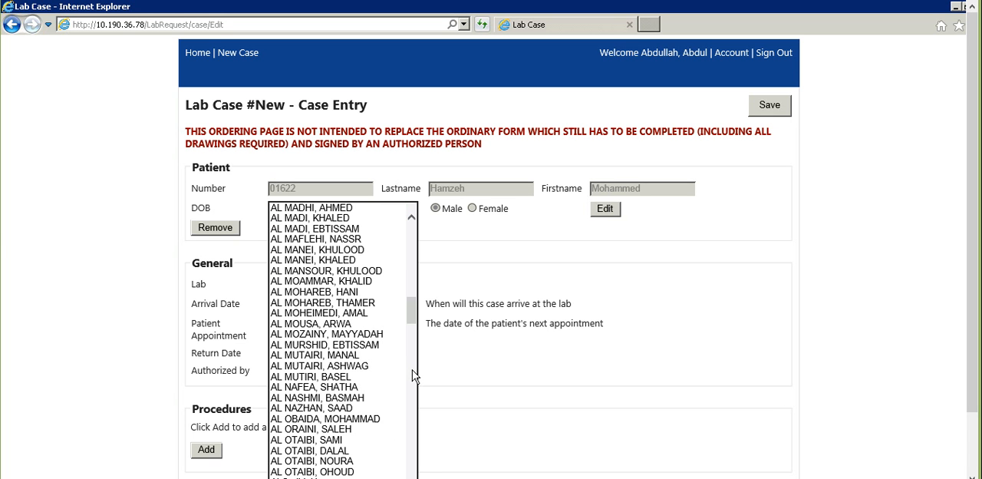
mouse_move(414, 319)
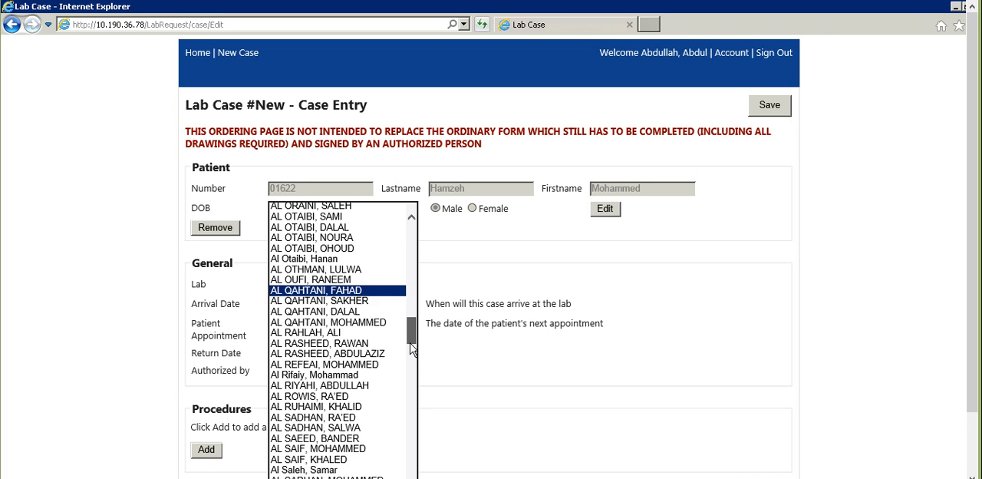
scroll(down, 3)
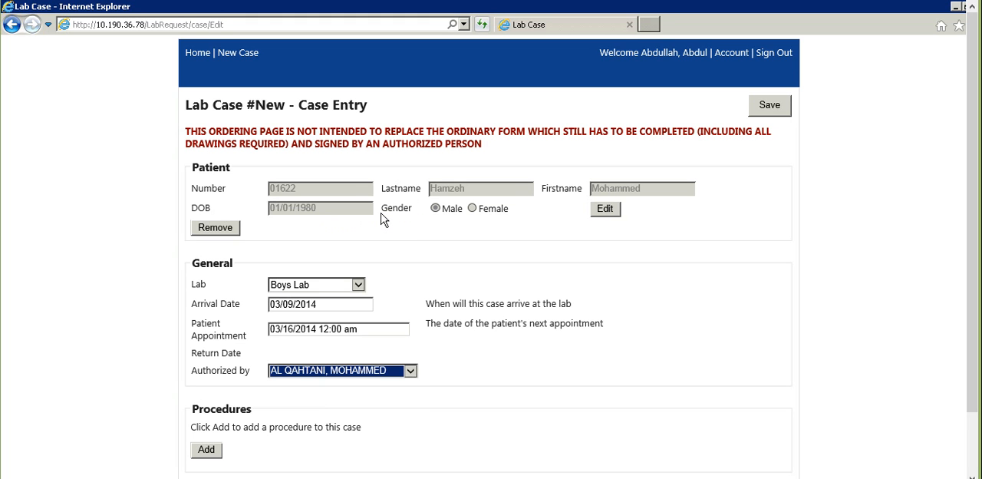
mouse_move(970, 340)
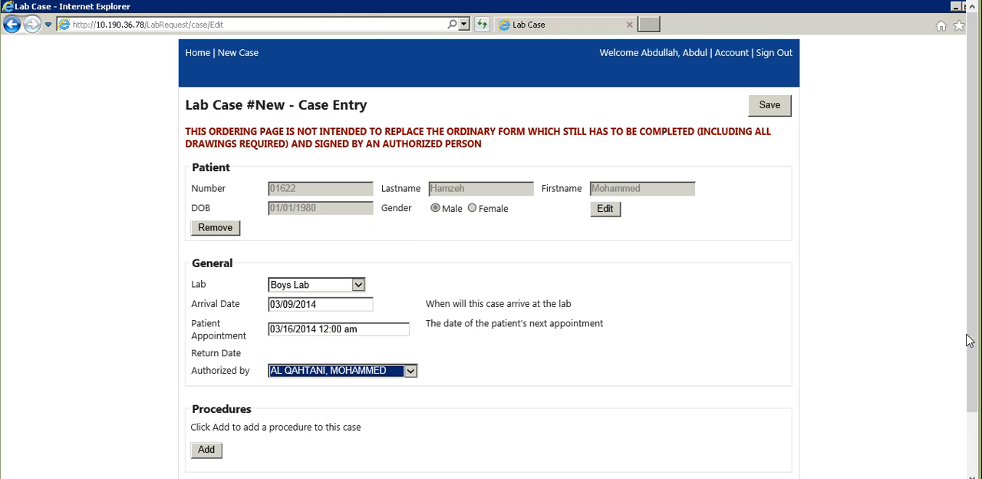
scroll(down, 3)
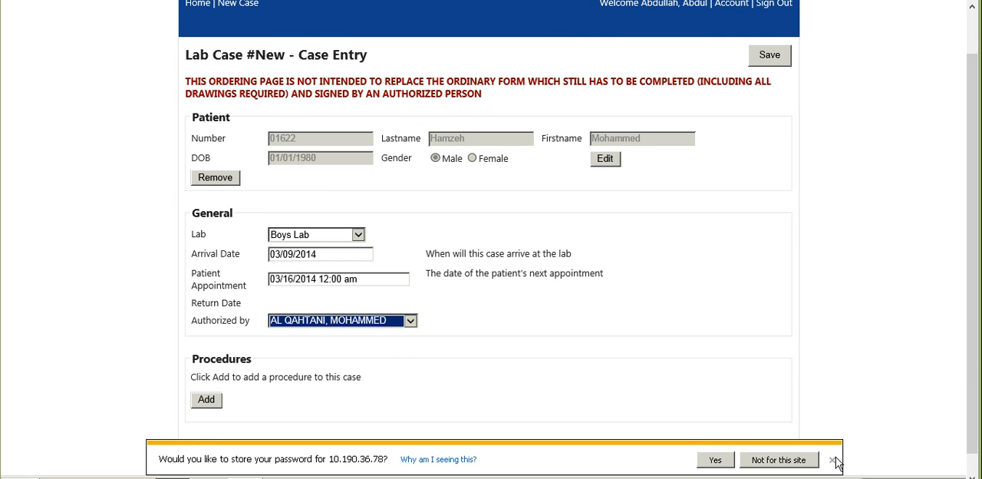
Decline saving the password and begin adding a procedure, showing the procedure list.
click(835, 460)
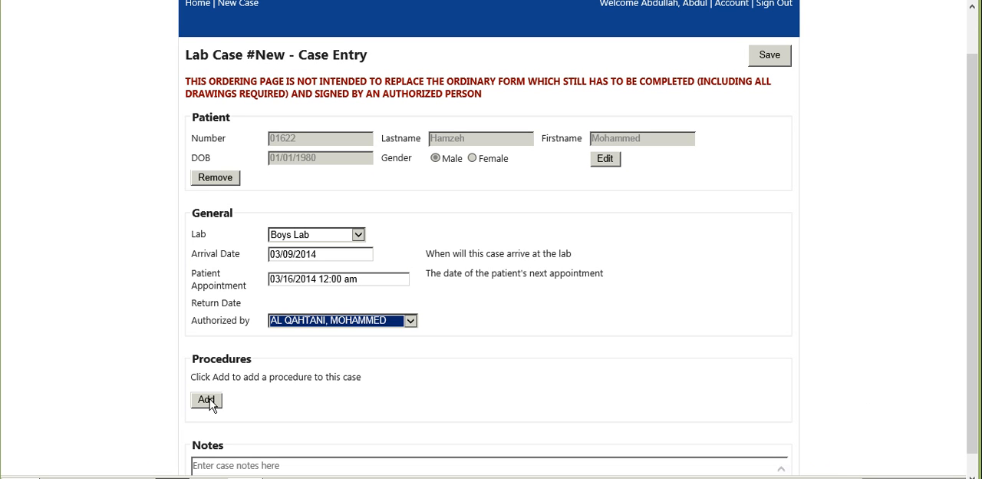
click(205, 398)
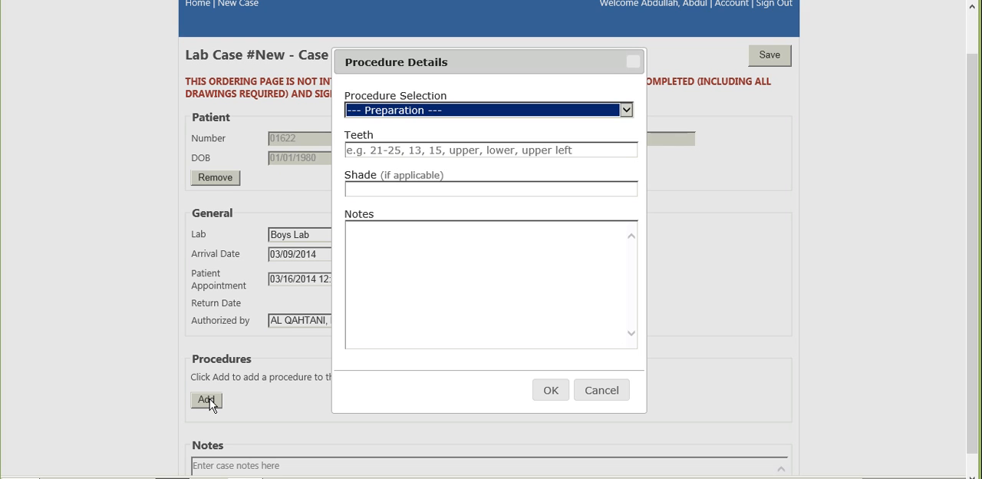
mouse_move(452, 310)
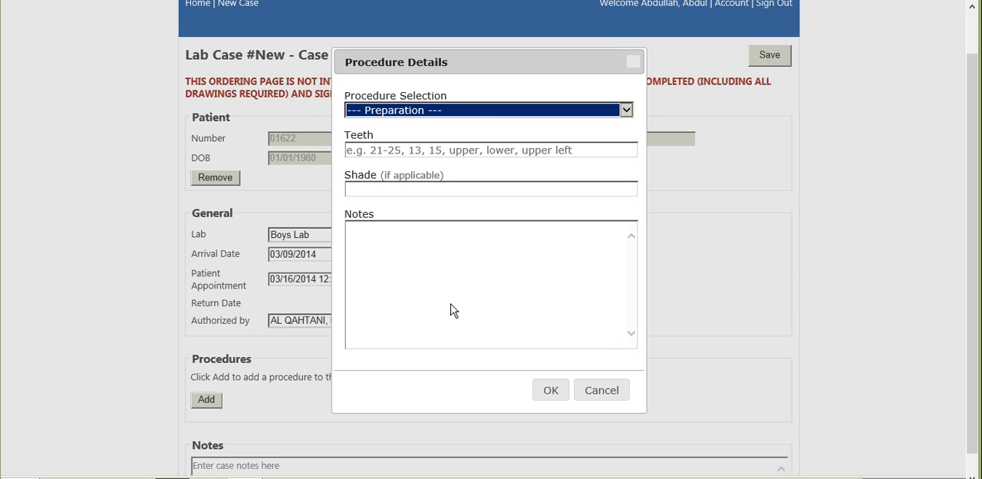
mouse_move(457, 96)
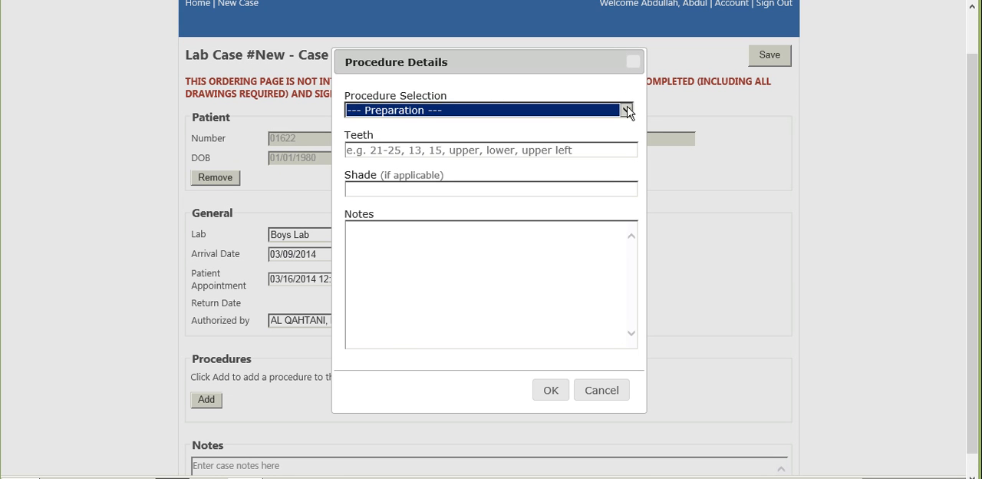
click(626, 110)
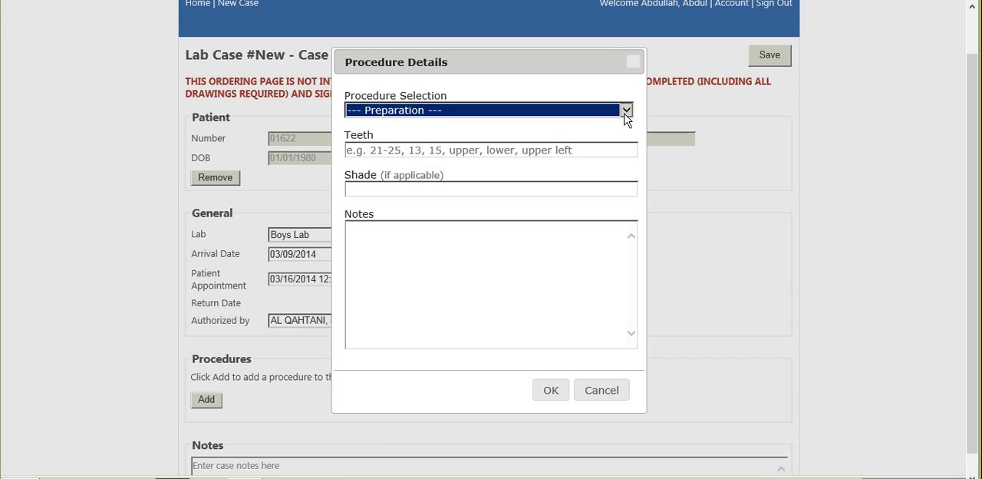
click(626, 110)
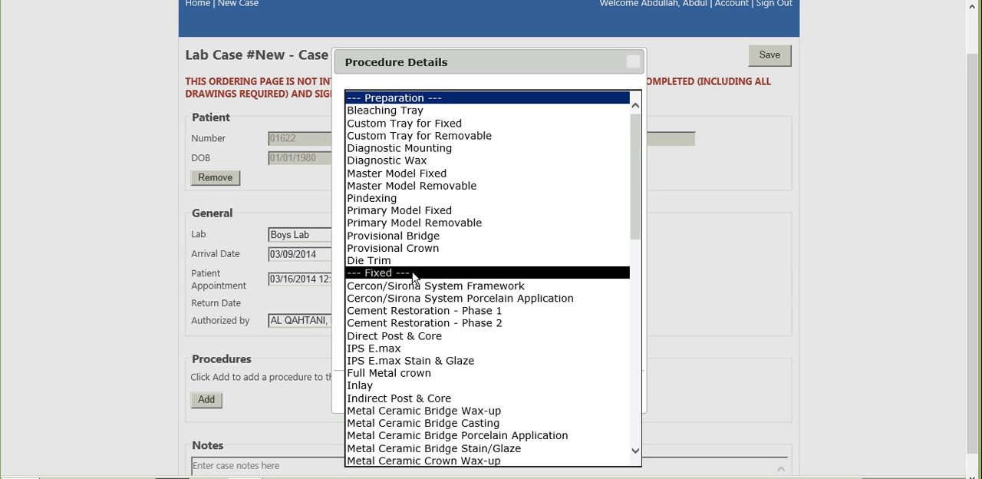
Select Primary Model Fixed from the Procedure Selection list.
click(412, 274)
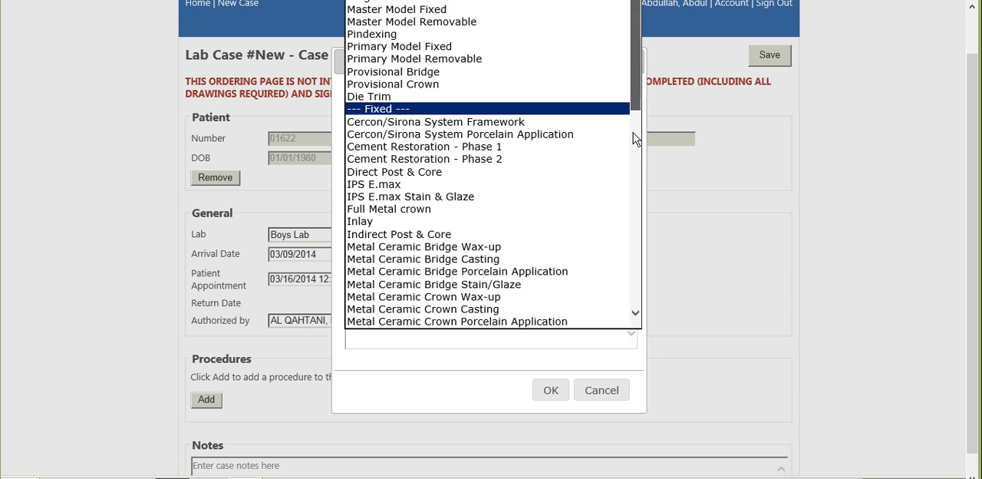
scroll(down, 3)
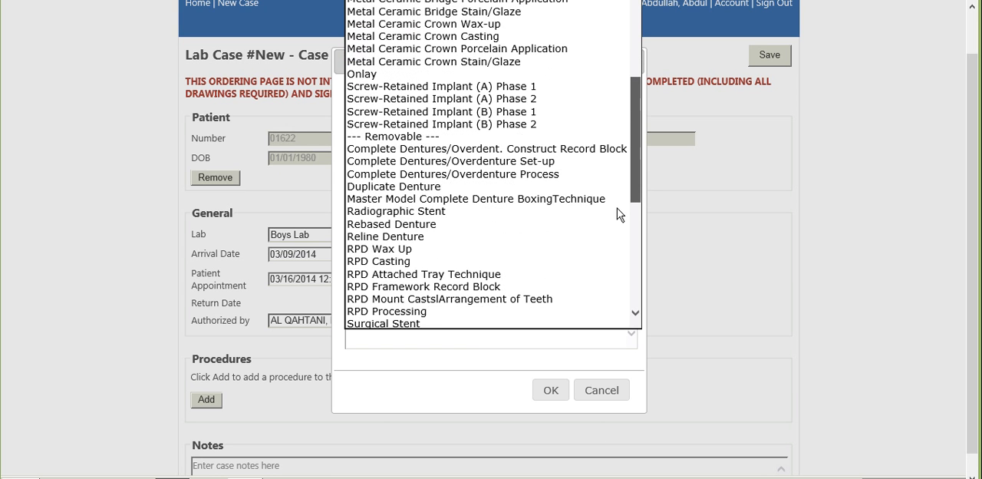
scroll(down, 3)
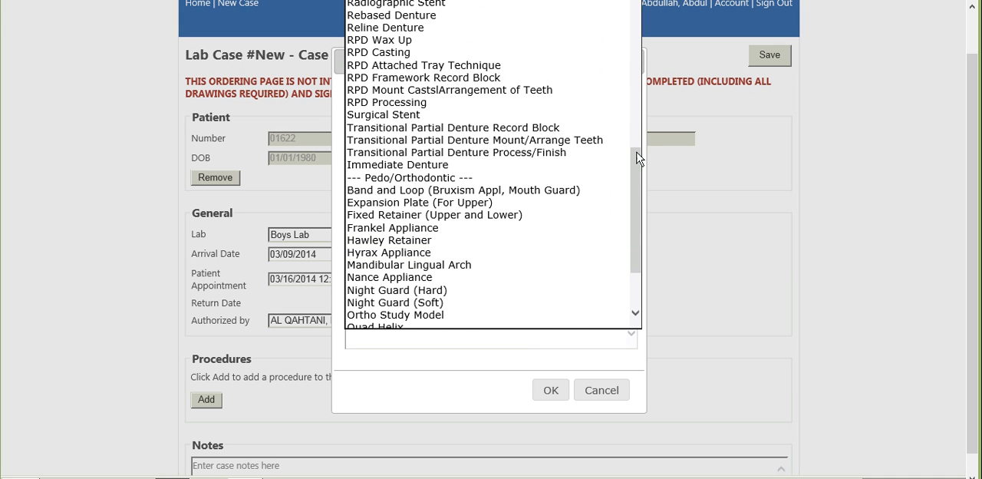
scroll(down, 3)
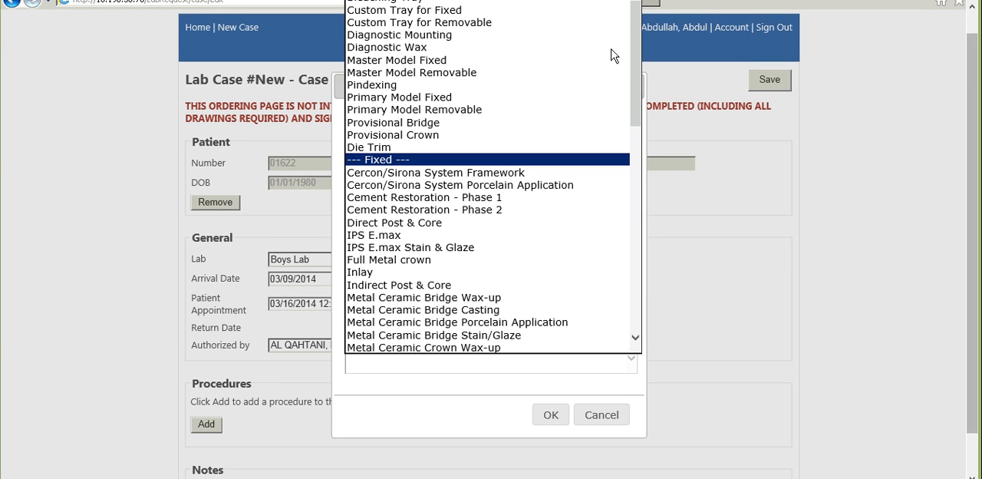
mouse_move(399, 46)
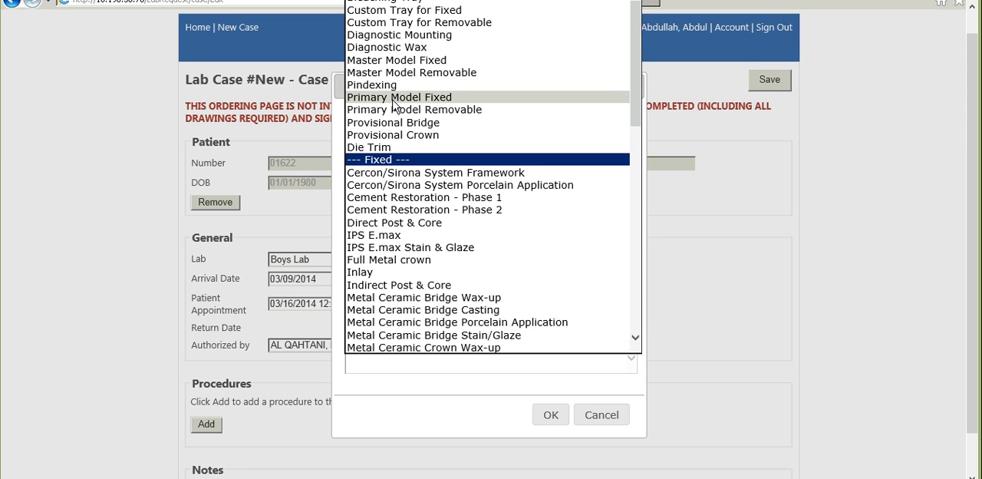
click(399, 97)
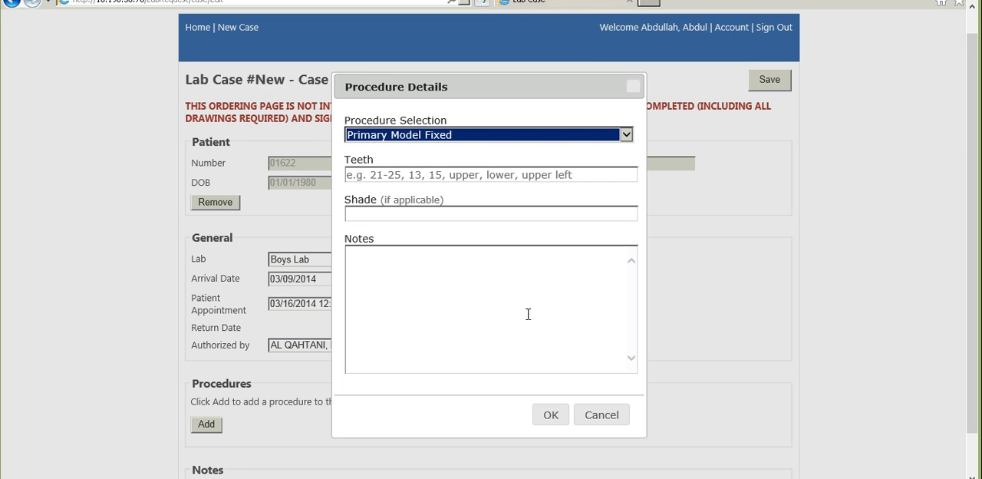
mouse_move(470, 187)
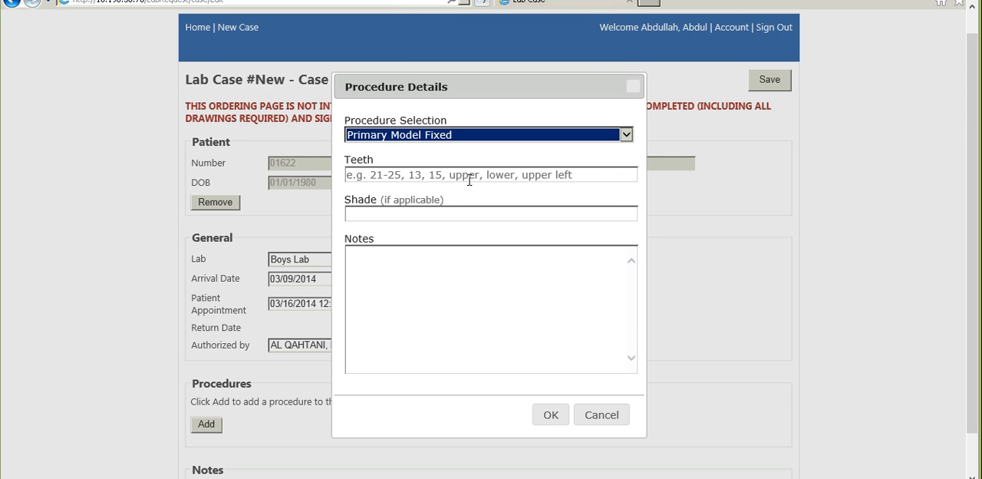
mouse_move(451, 285)
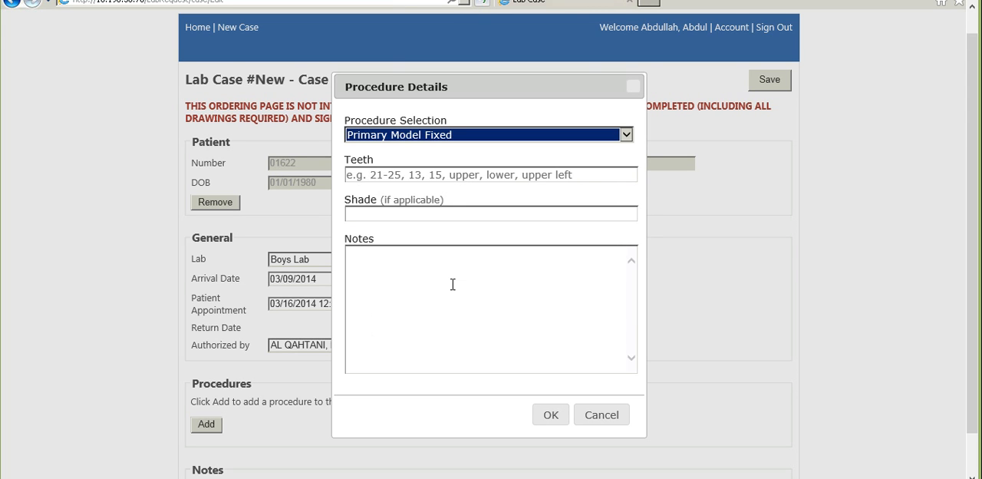
mouse_move(535, 405)
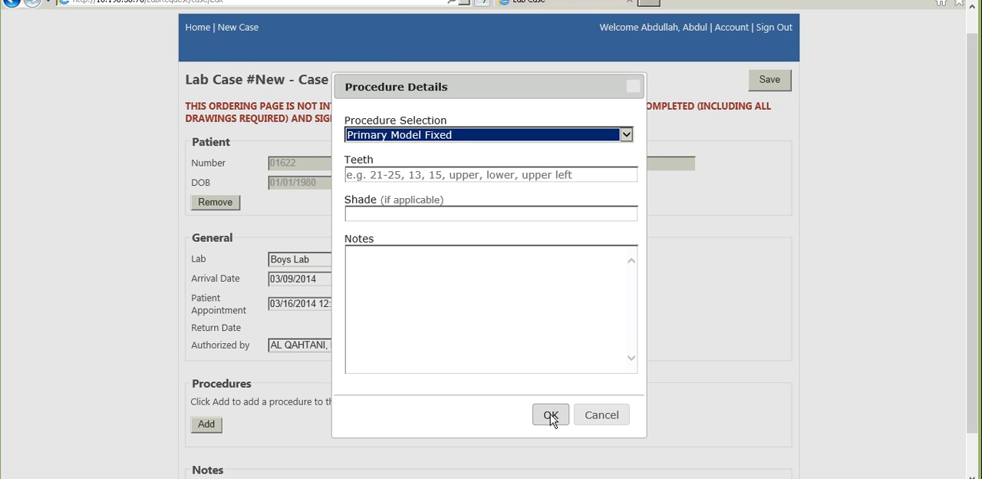
Add Primary Model Fixed, then Custom Tray for Fixed as the case's second procedure.
click(549, 415)
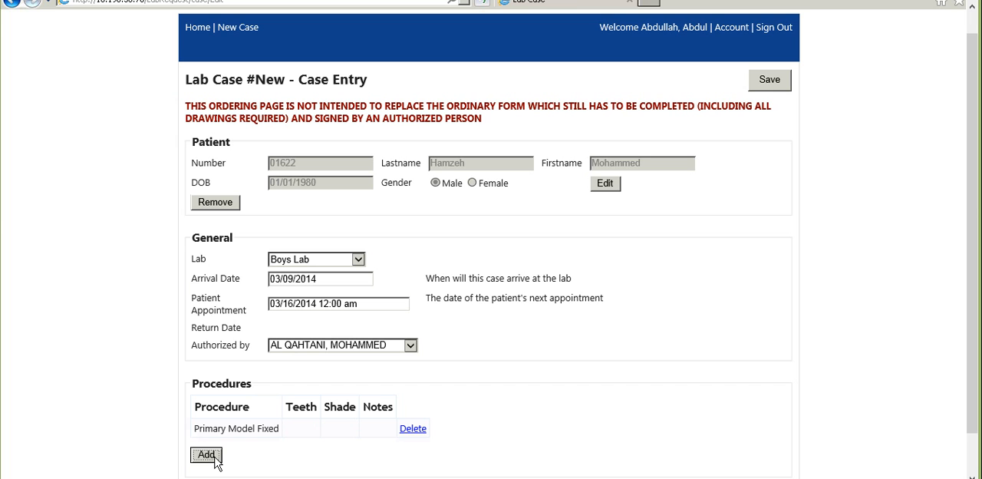
click(206, 454)
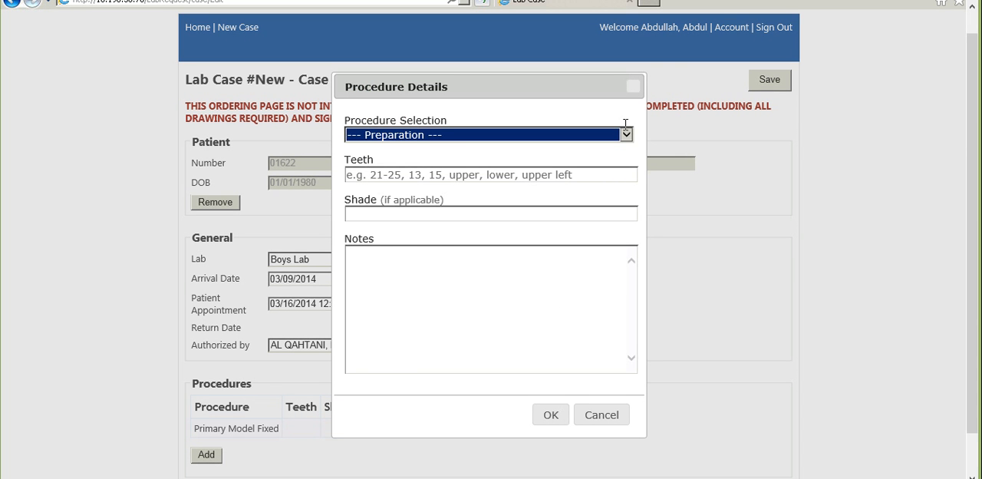
click(626, 135)
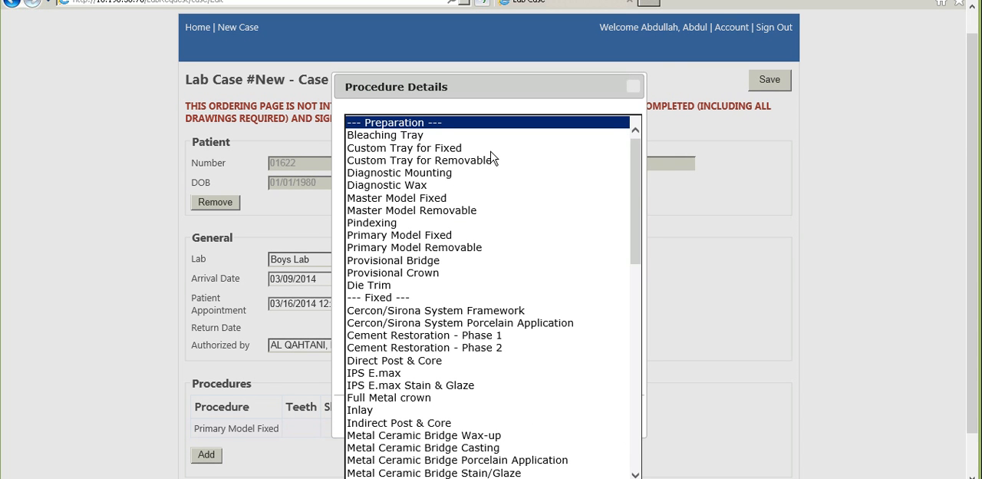
click(405, 147)
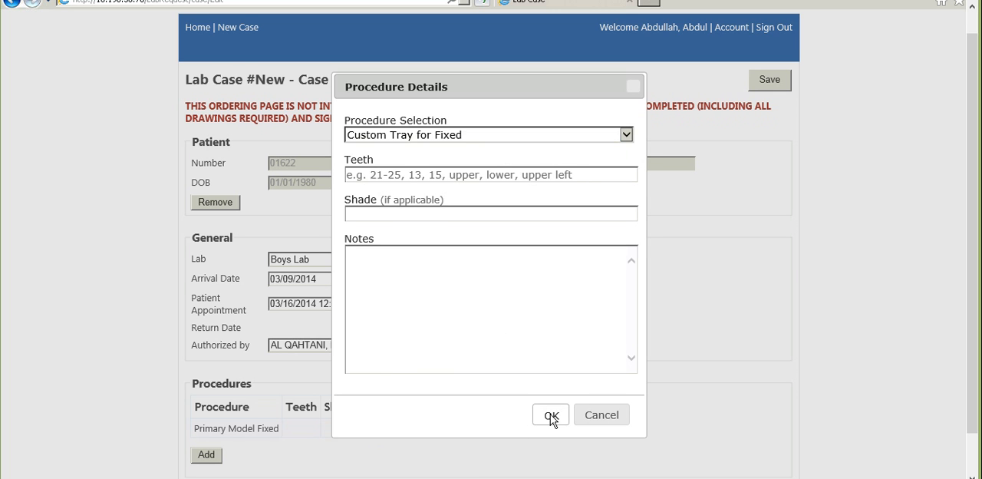
click(549, 414)
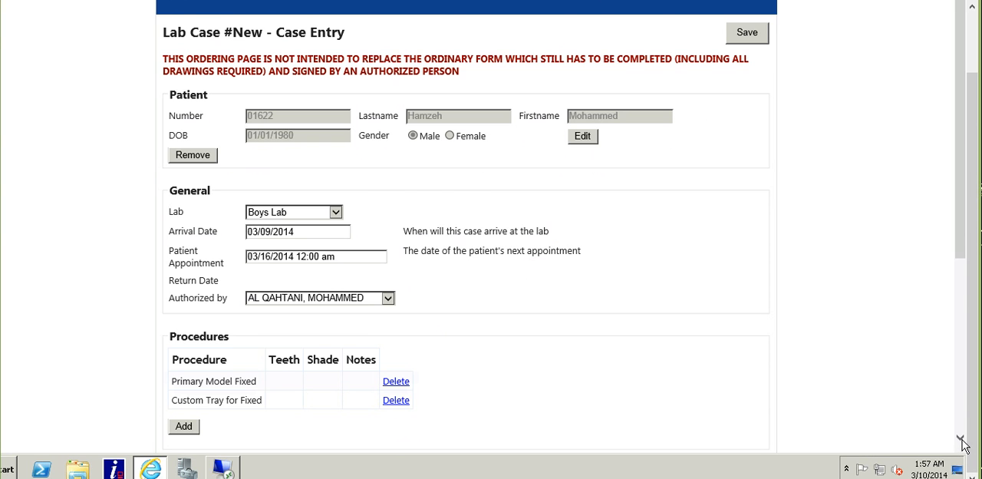
scroll(down, 3)
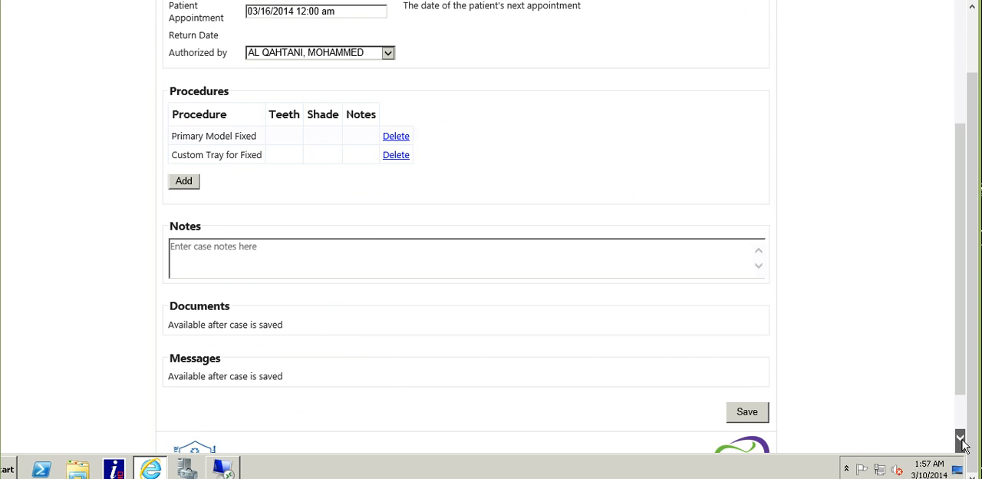
scroll(down, 3)
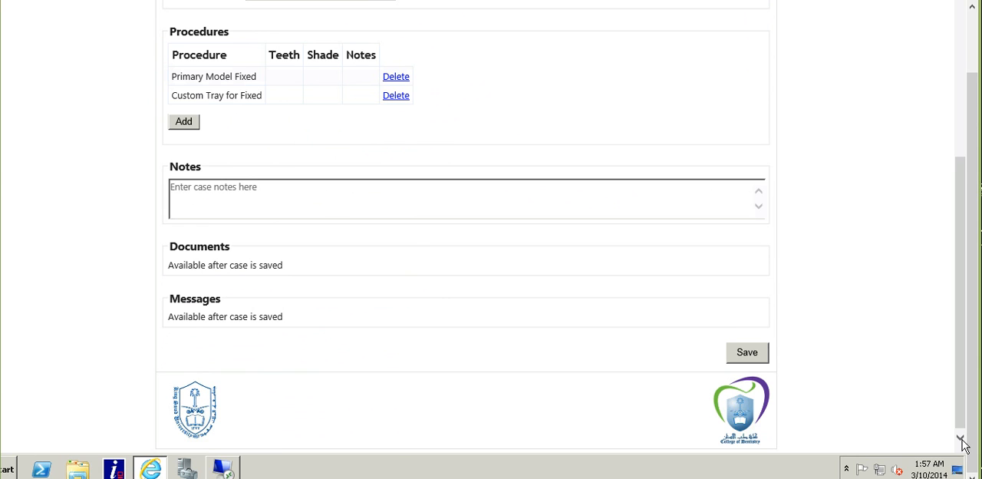
mouse_move(583, 367)
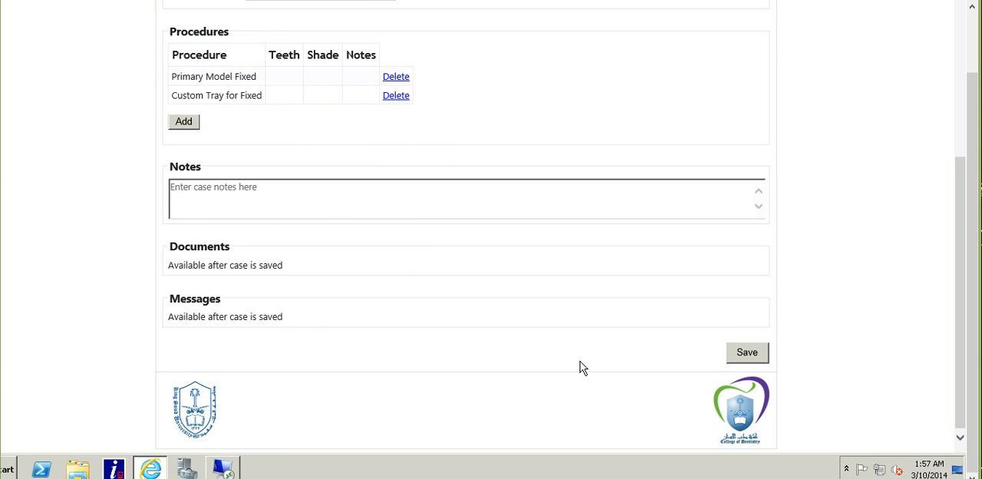
mouse_move(238, 319)
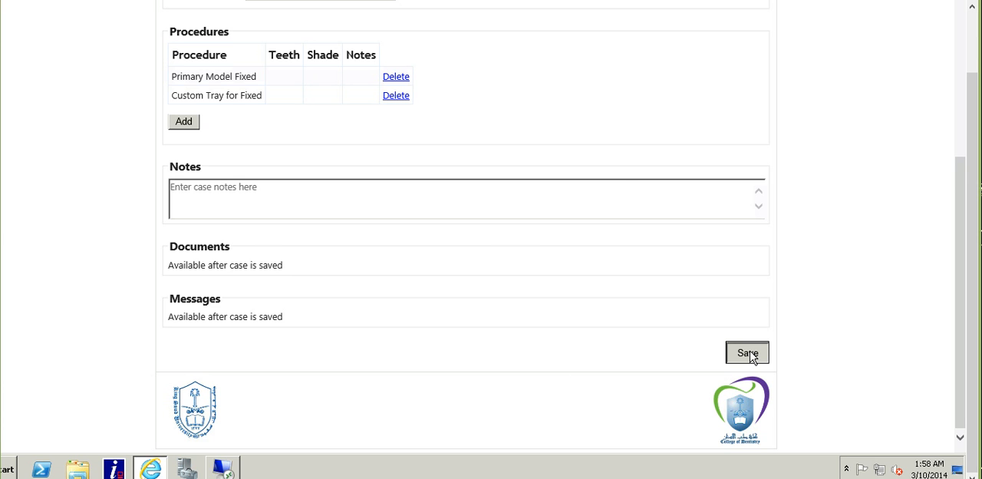
click(746, 353)
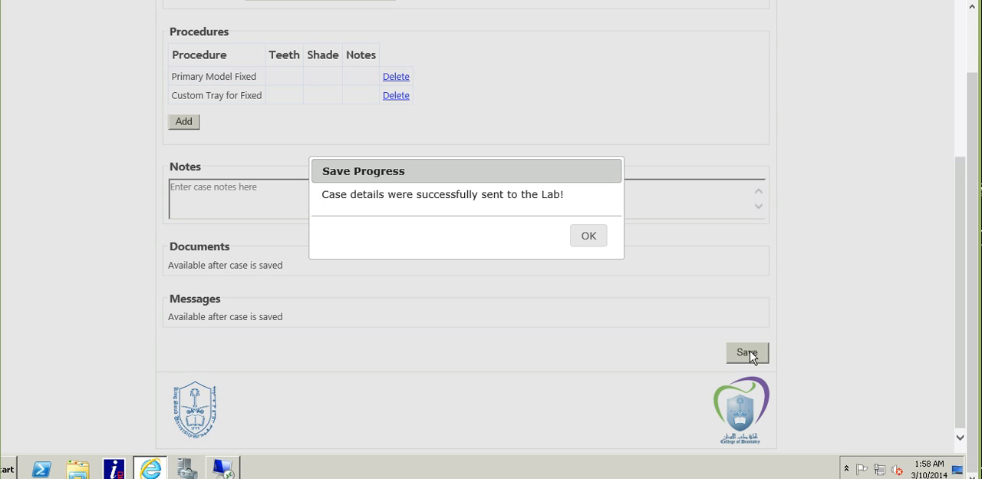
mouse_move(599, 257)
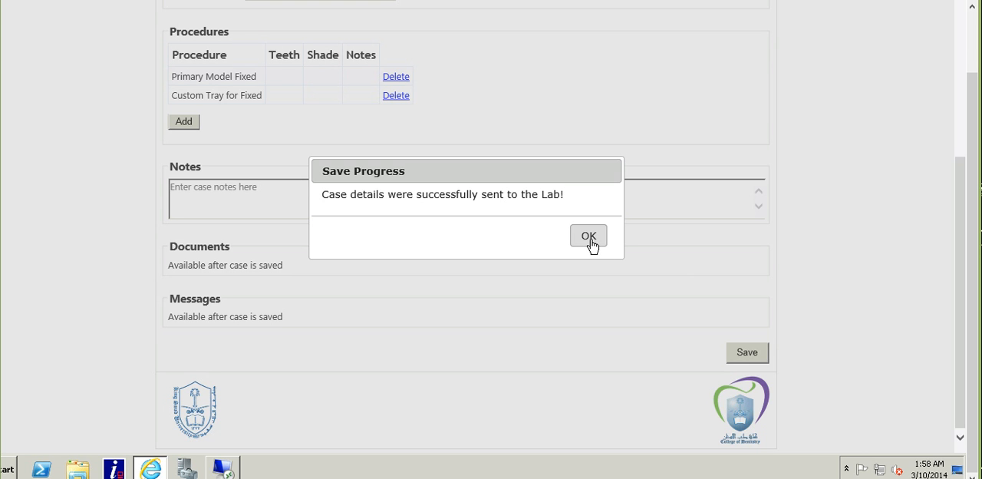
click(589, 236)
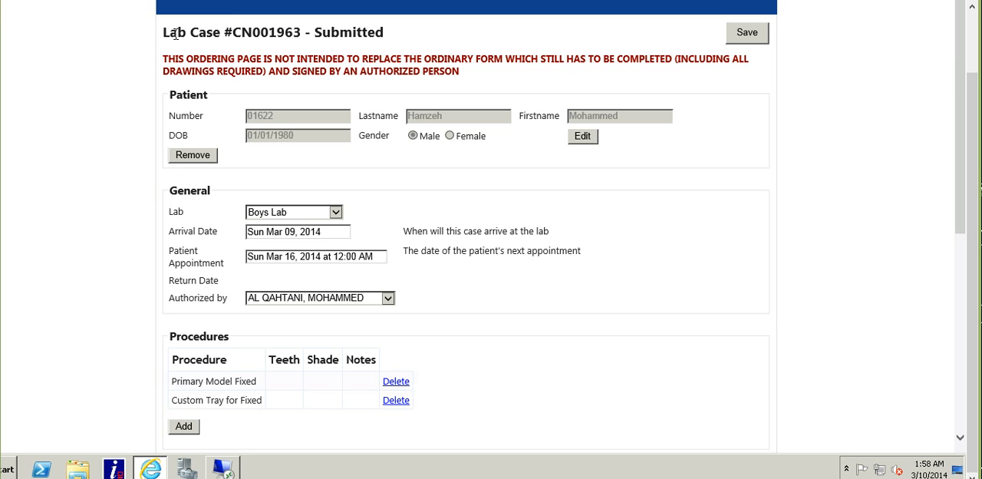
mouse_move(175, 34)
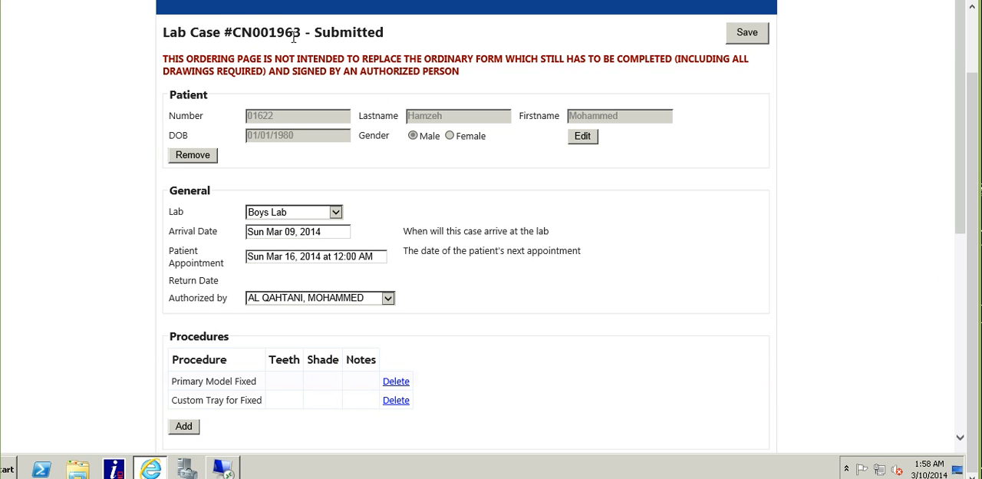
mouse_move(340, 33)
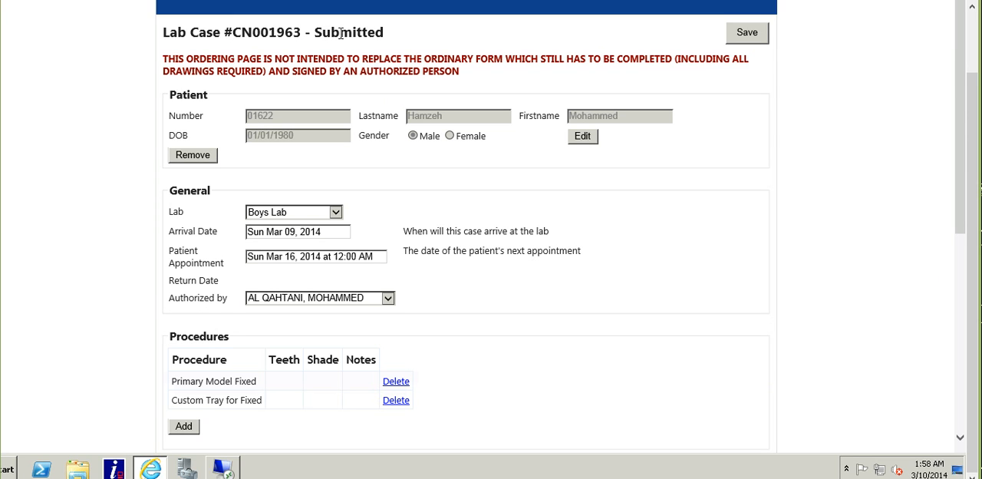
mouse_move(399, 40)
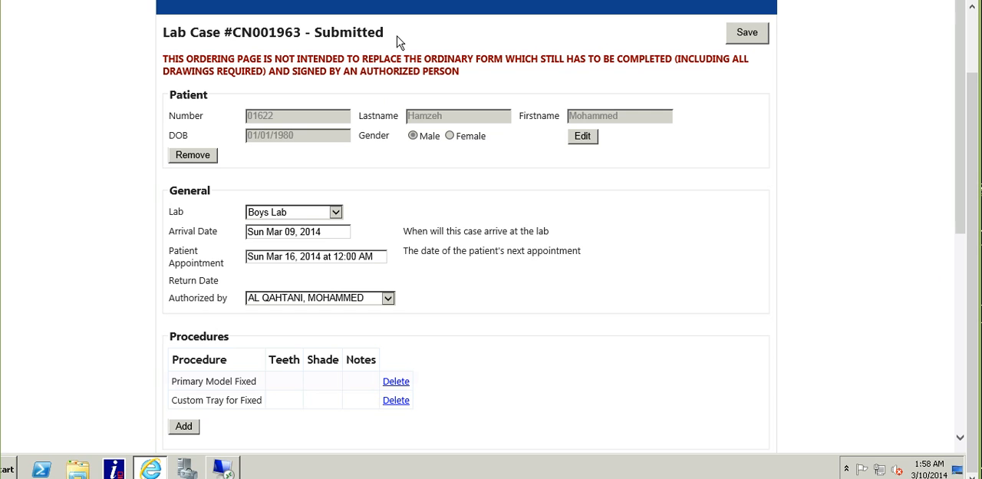
mouse_move(939, 73)
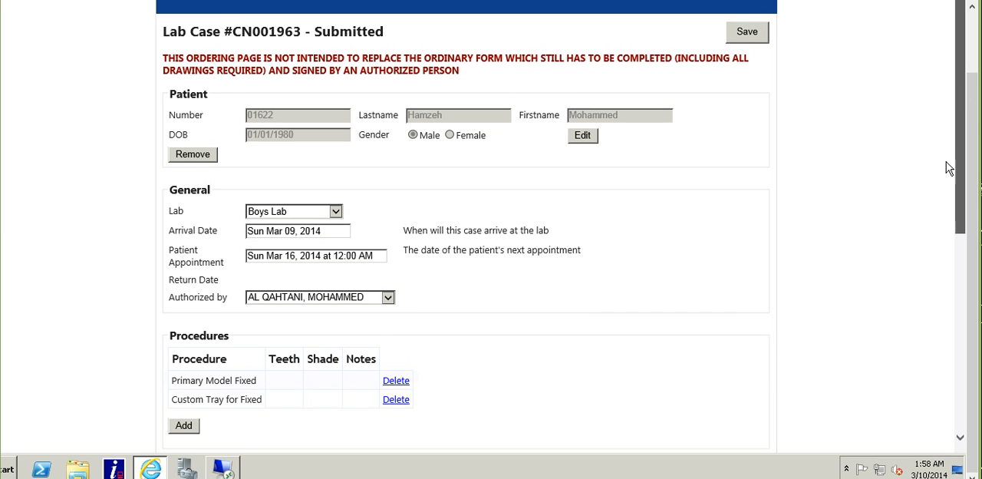
scroll(down, 3)
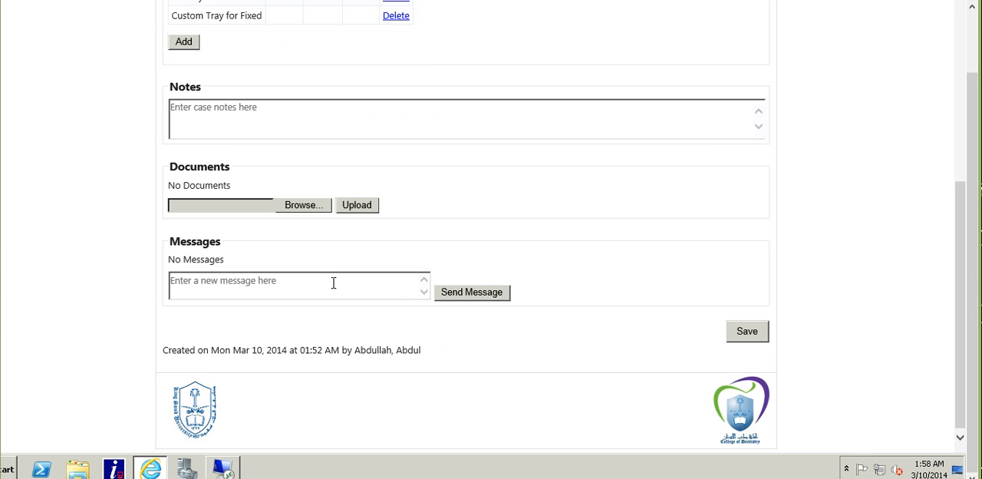
mouse_move(304, 205)
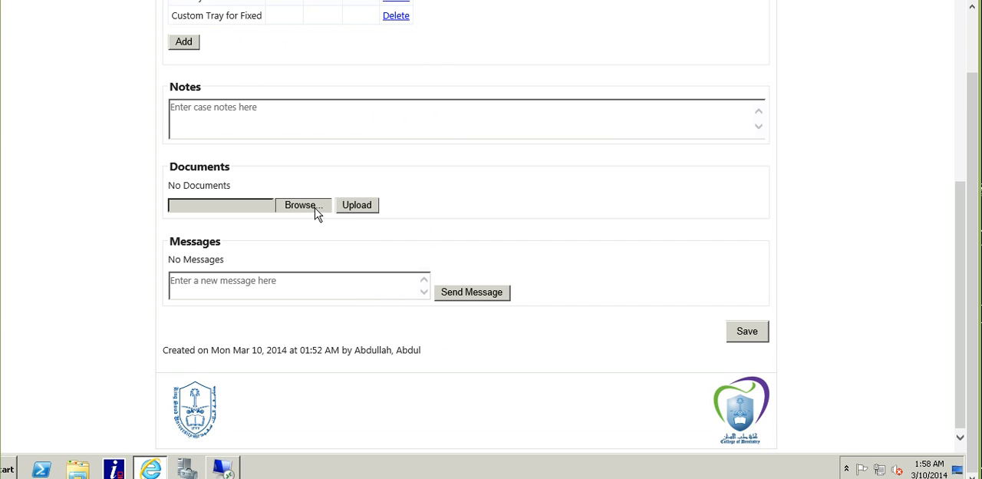
click(301, 205)
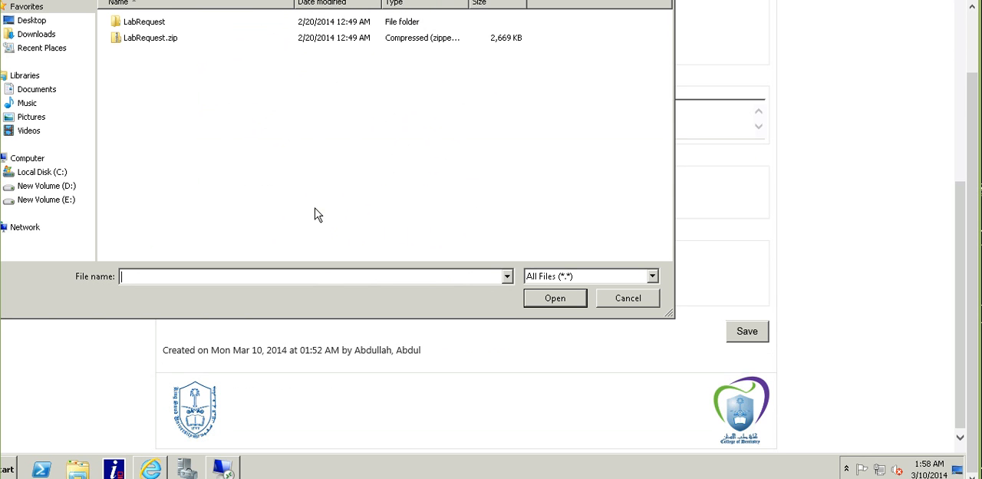
mouse_move(29, 130)
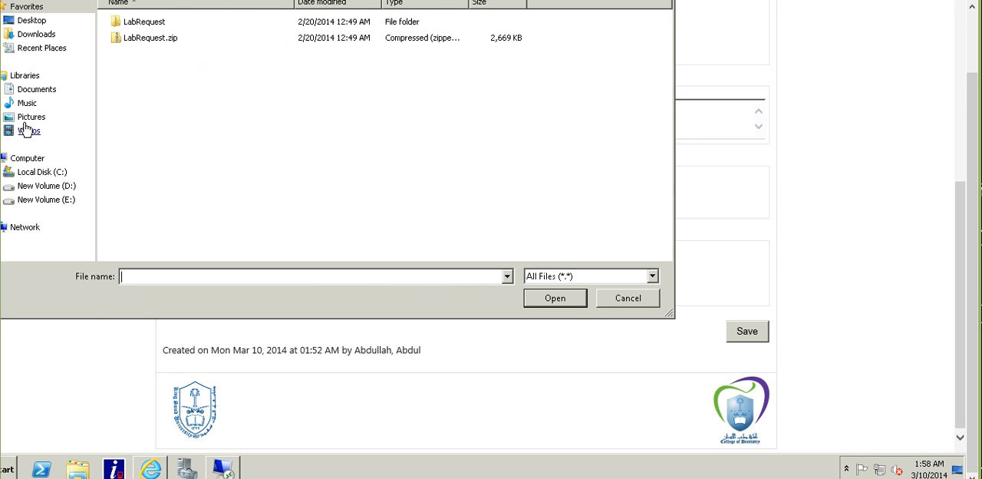
mouse_move(184, 151)
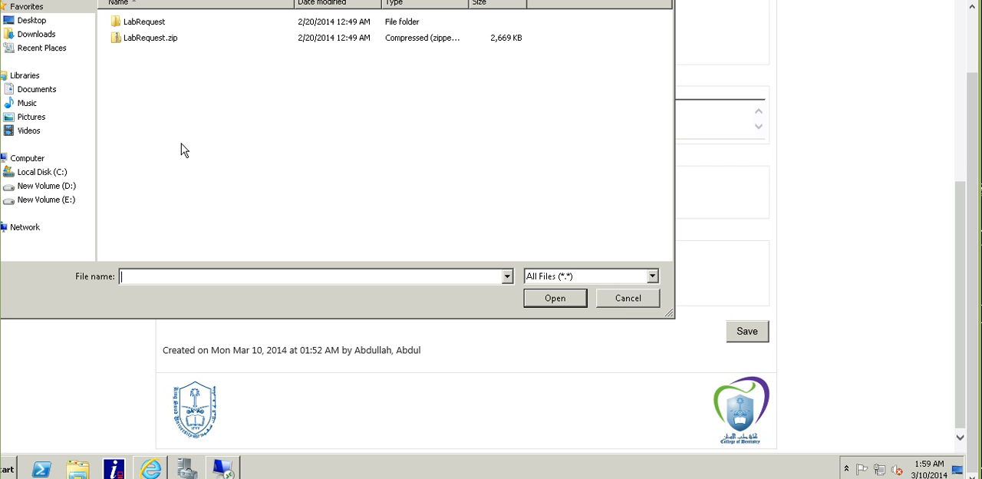
mouse_move(623, 308)
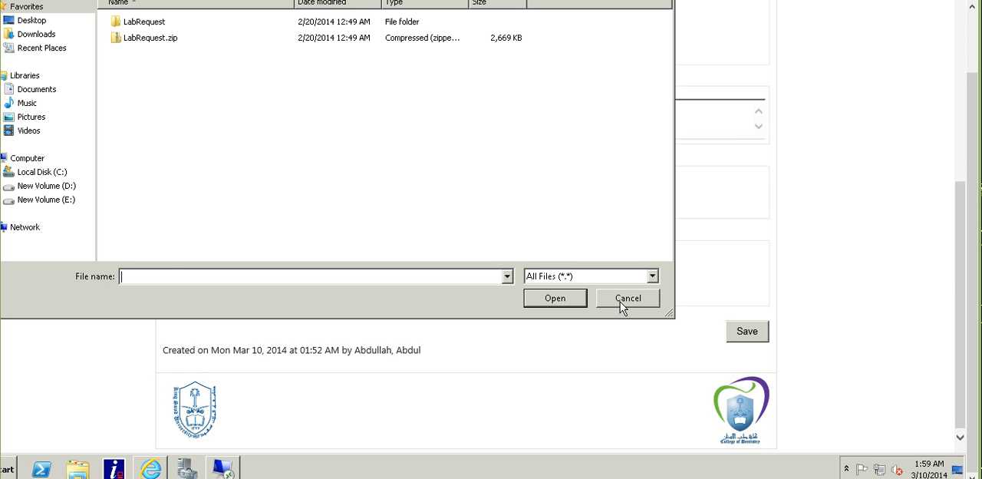
click(627, 297)
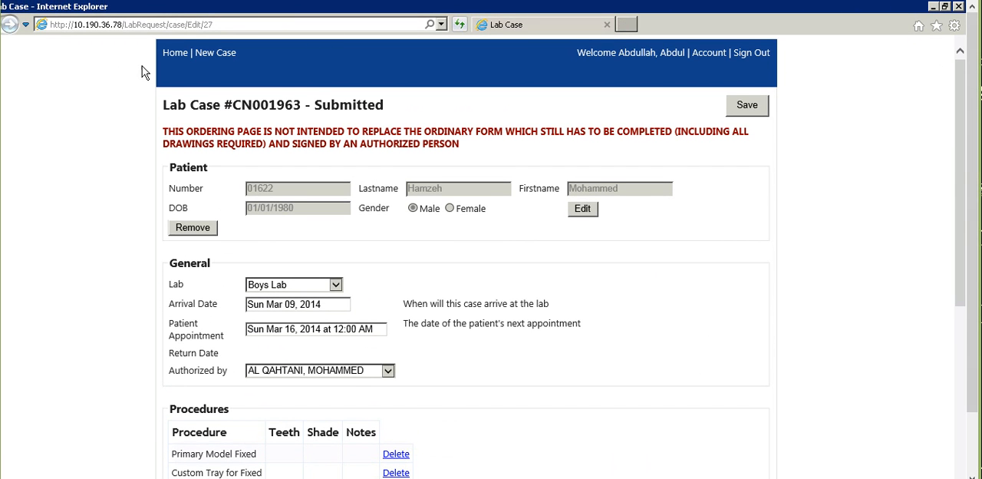
click(175, 53)
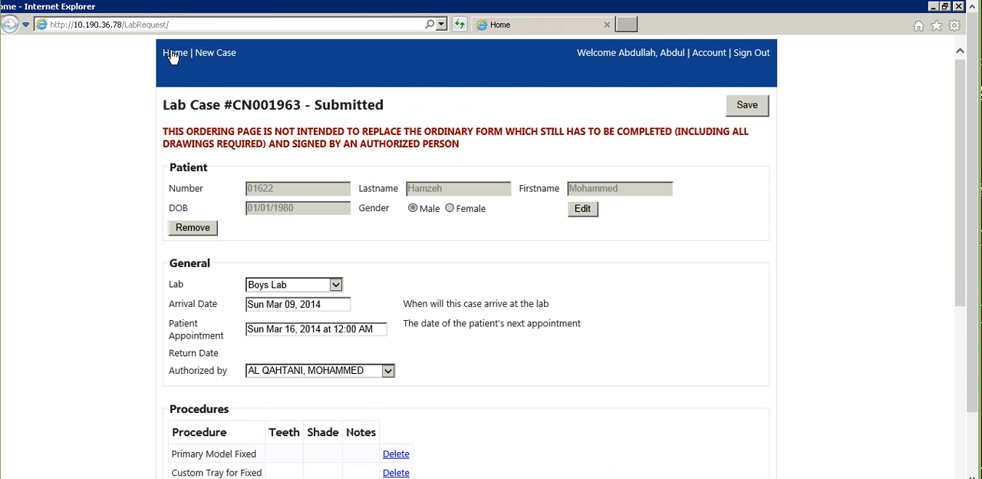
click(175, 52)
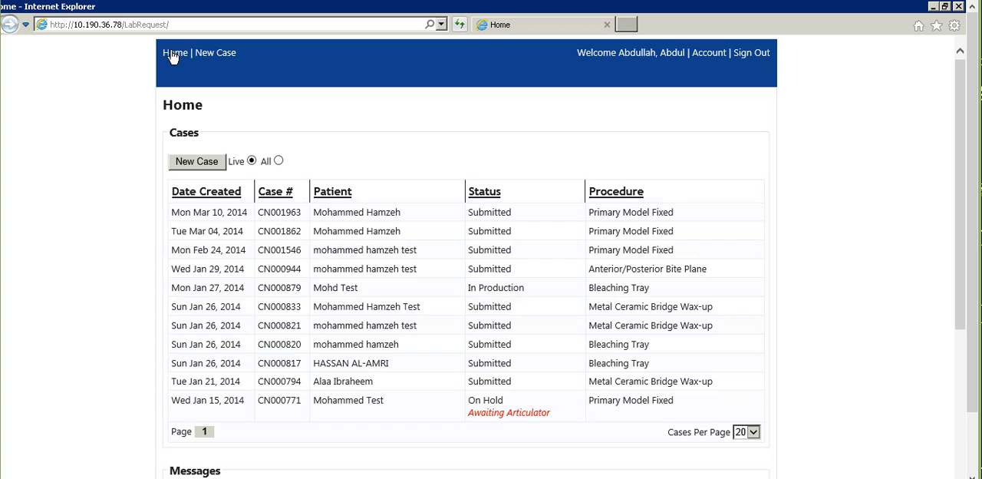
mouse_move(396, 140)
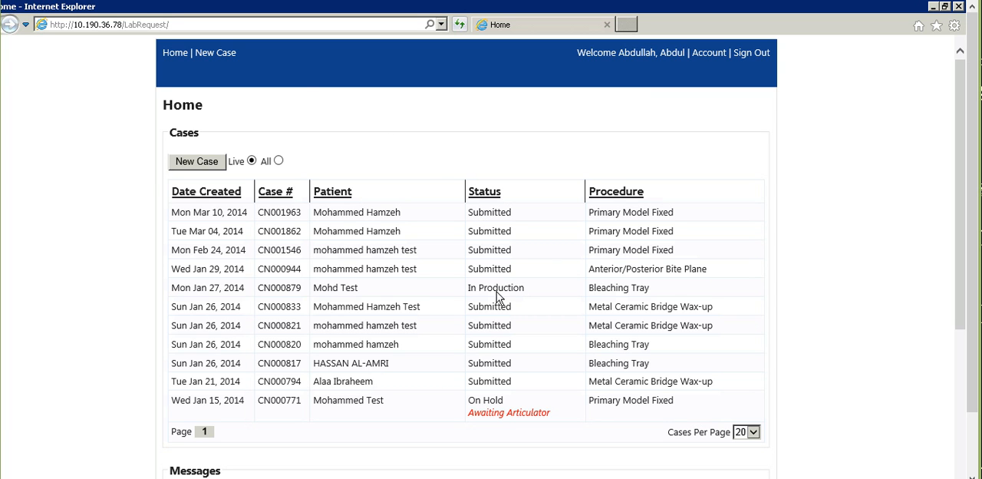
mouse_move(499, 417)
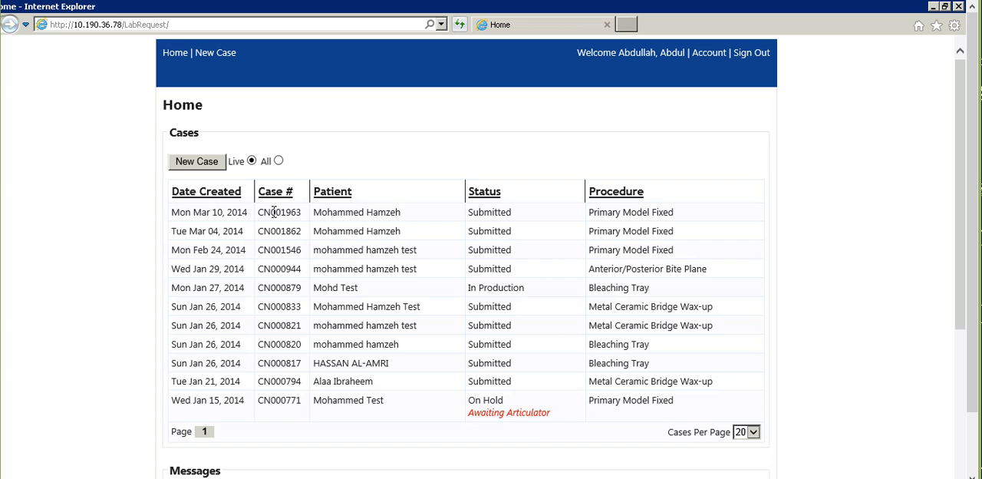
click(279, 212)
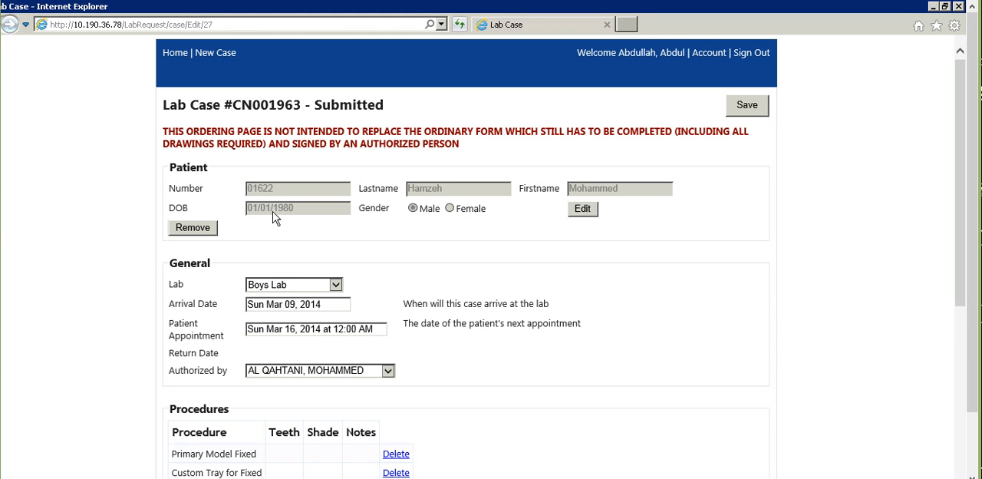
mouse_move(954, 95)
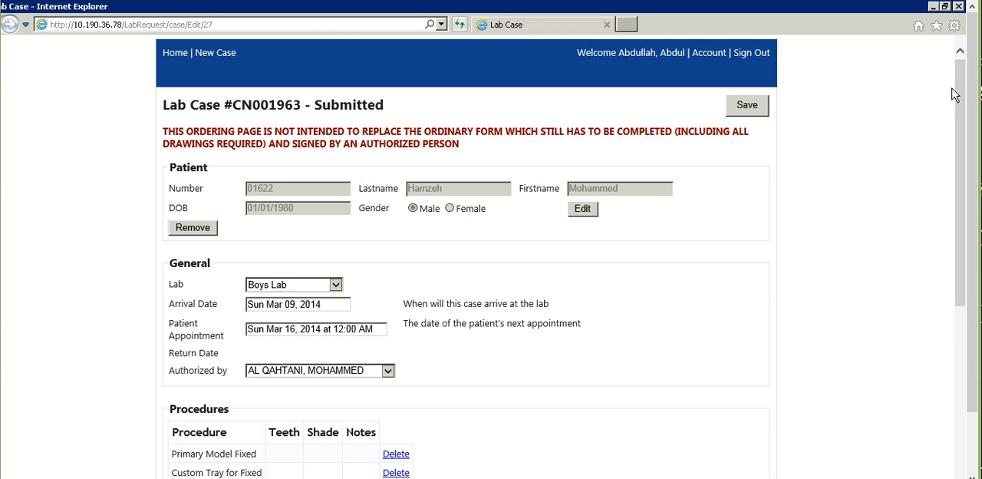
scroll(down, 3)
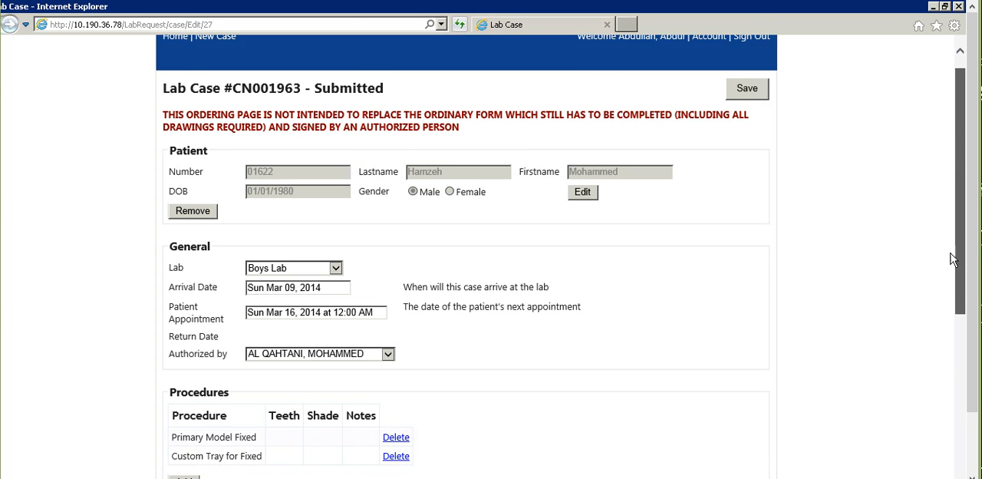
scroll(down, 3)
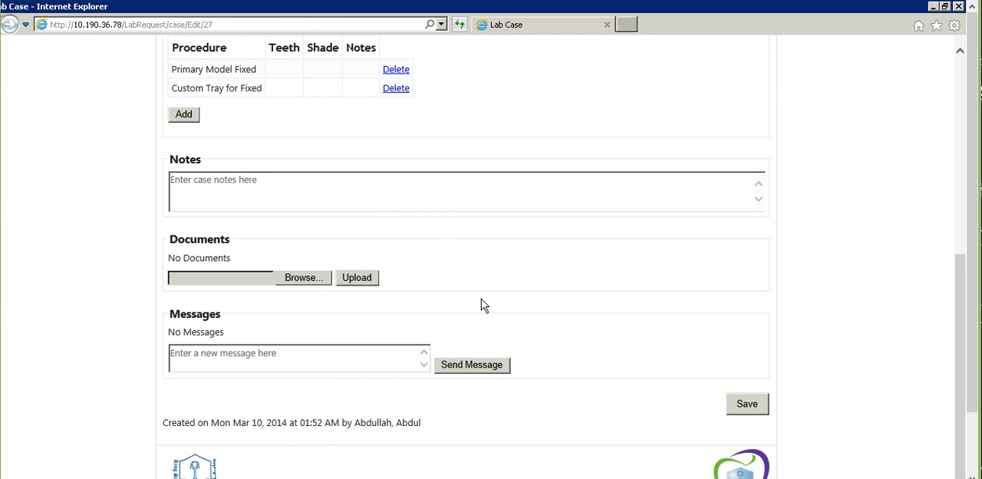
mouse_move(963, 356)
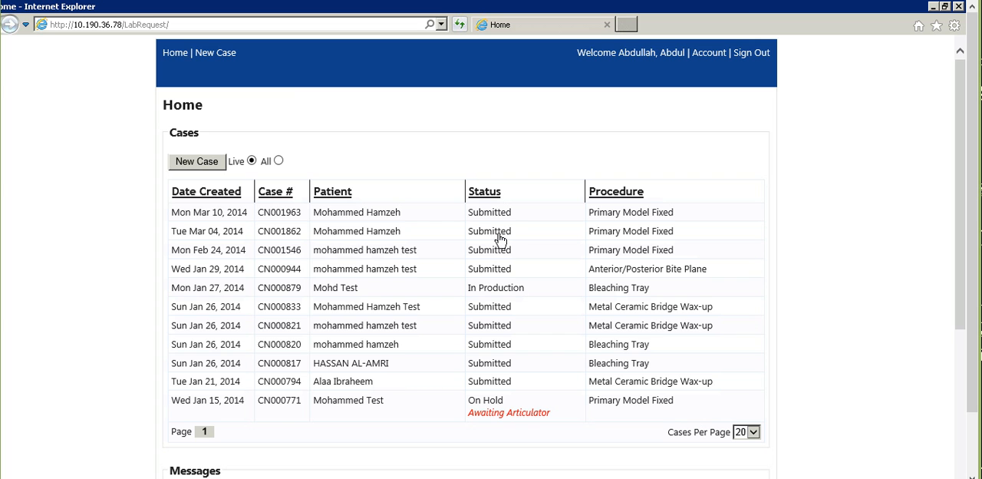
mouse_move(961, 273)
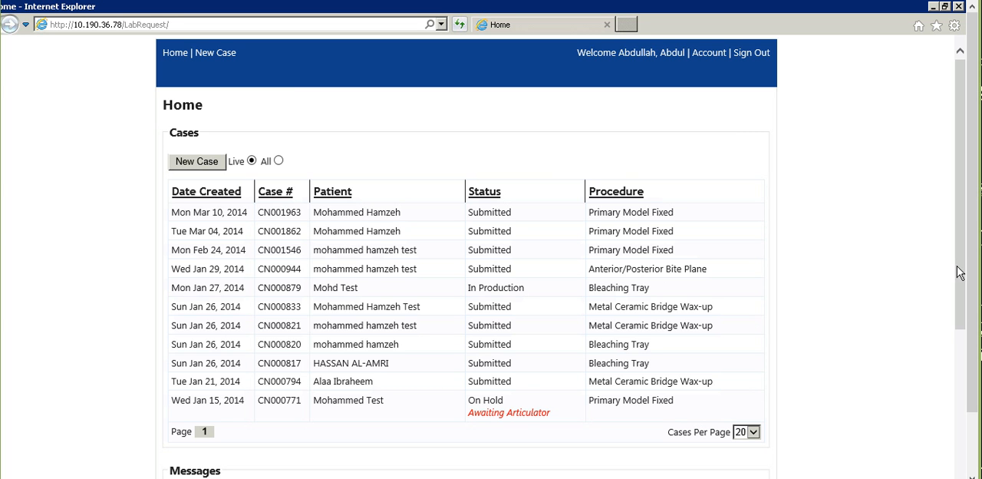
Review the Cases and Messages lists, then sign out to the login page.
scroll(down, 3)
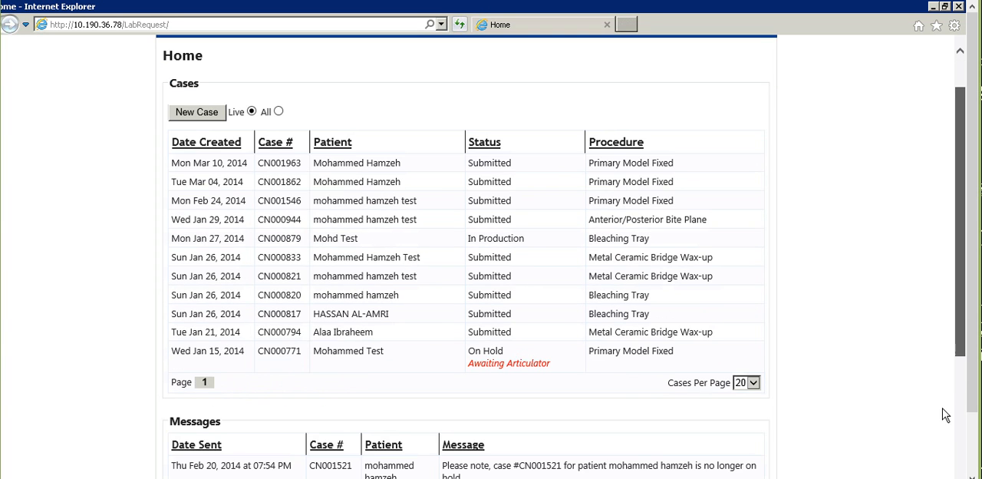
scroll(down, 3)
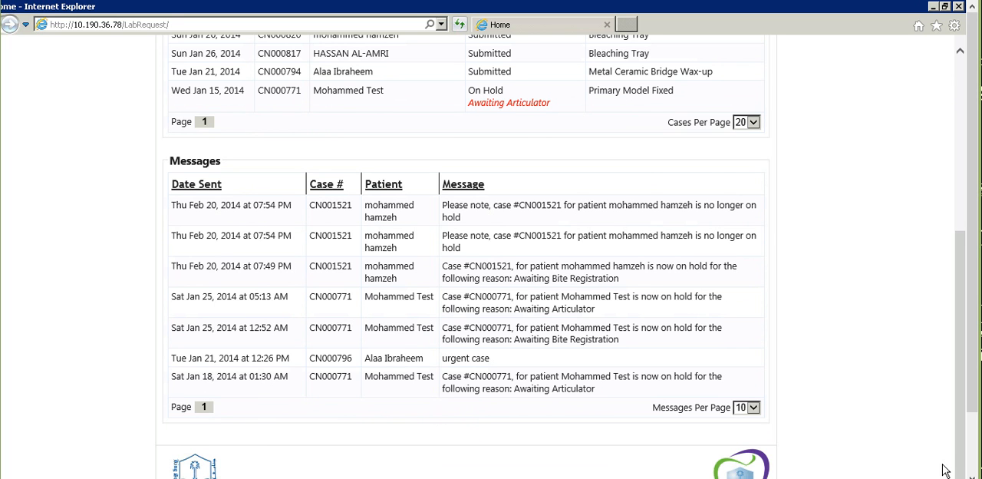
mouse_move(960, 385)
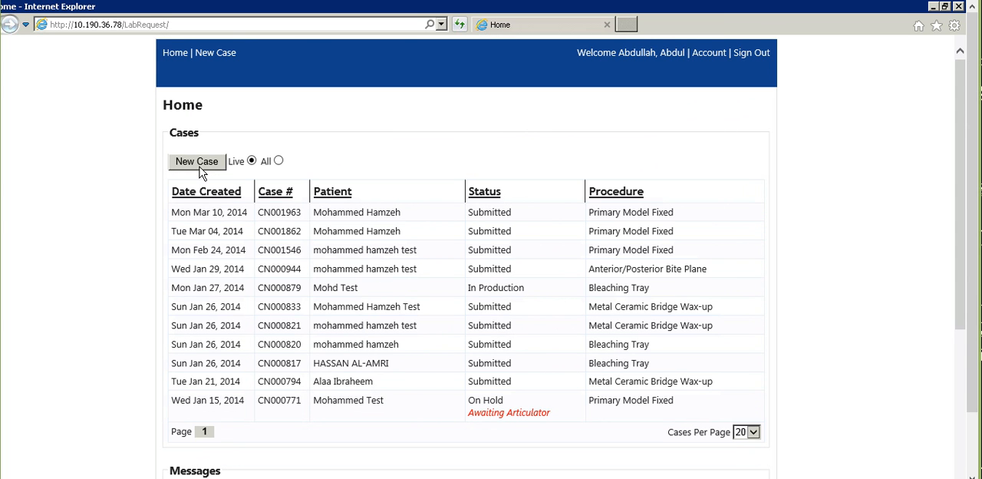
mouse_move(755, 52)
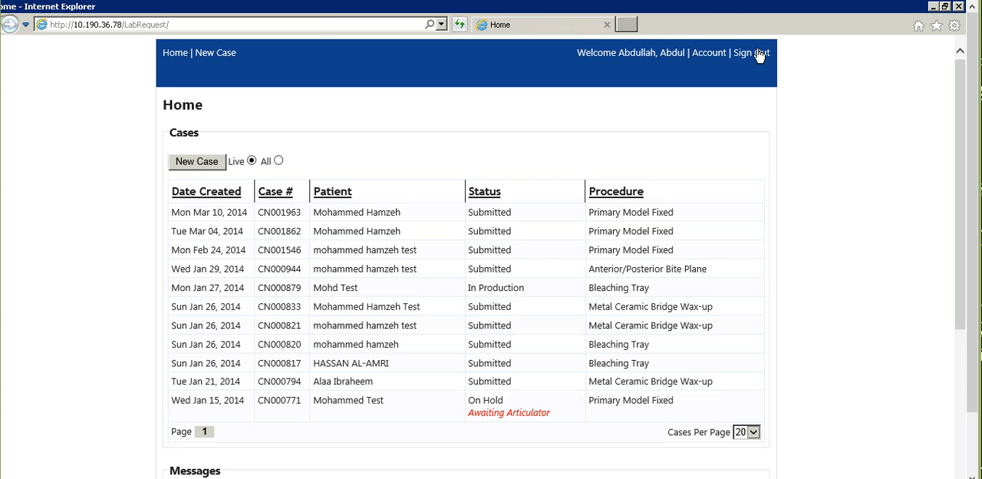
click(755, 52)
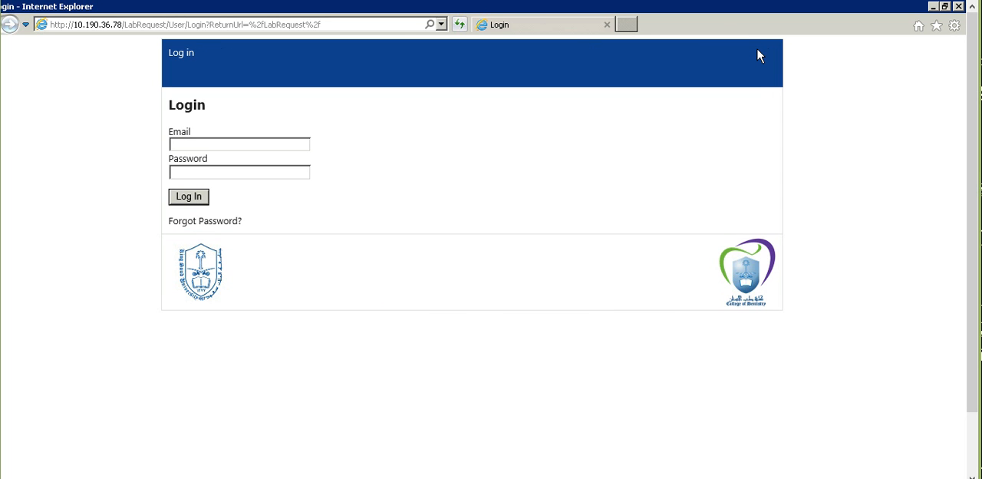